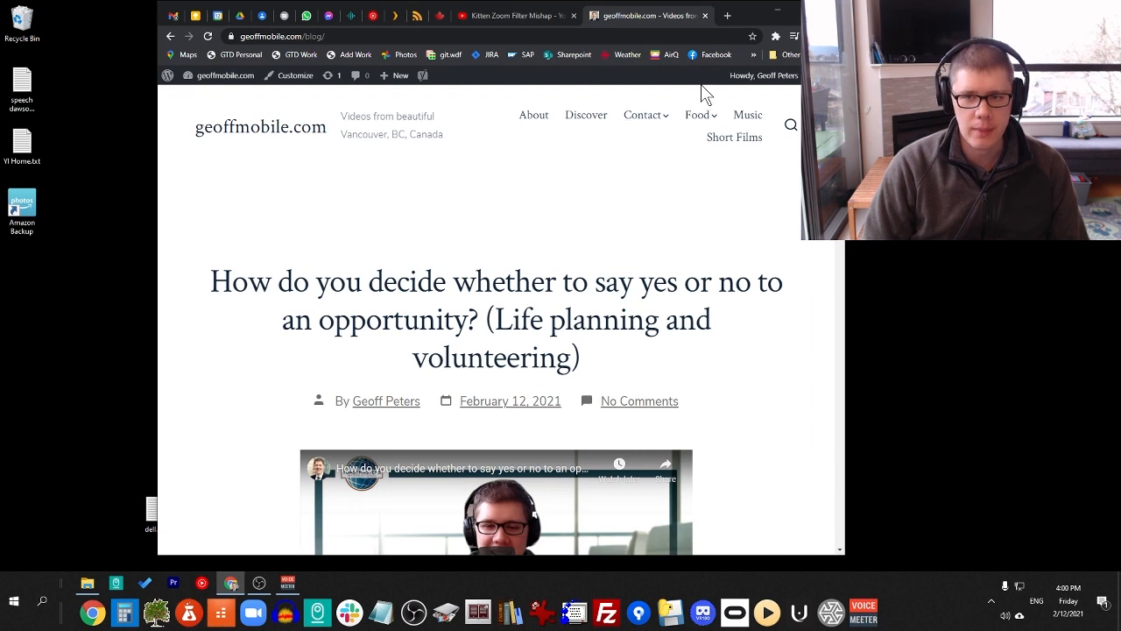
pyautogui.moveTo(662, 266)
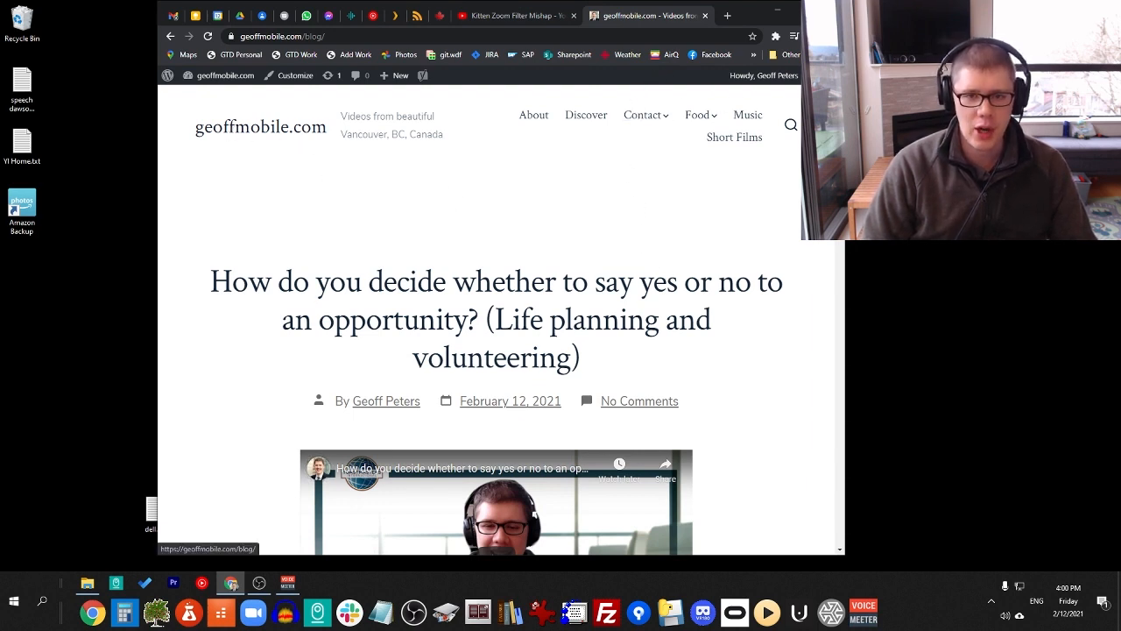
# Switch to the Kitten Zoom Filter Mishap YouTube video and watch it
pyautogui.click(517, 14)
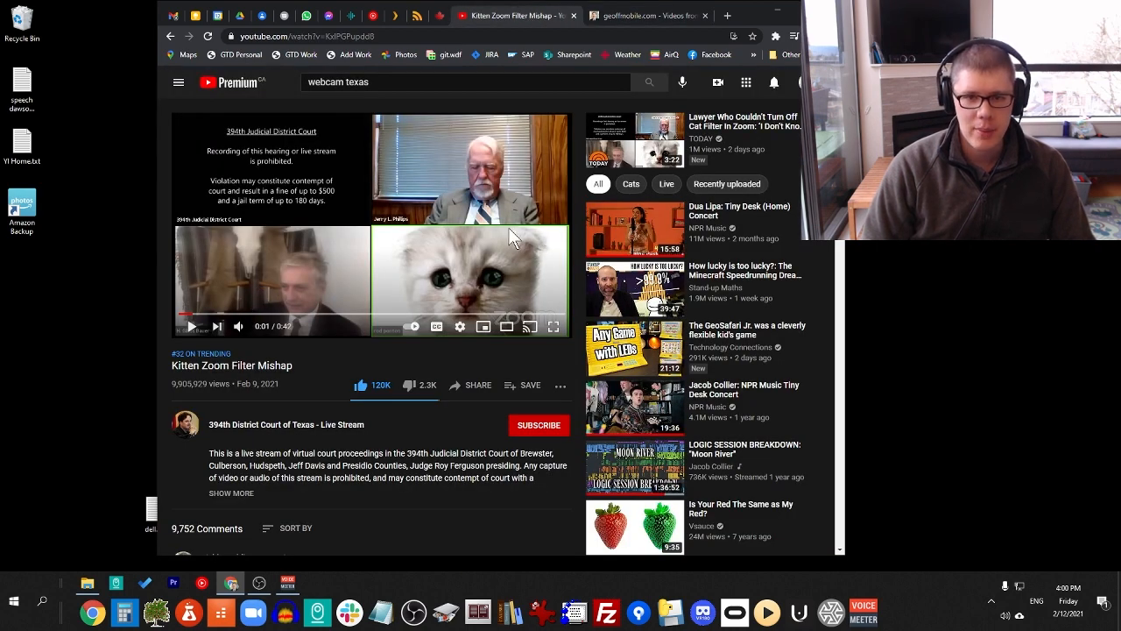
pyautogui.moveTo(466, 270)
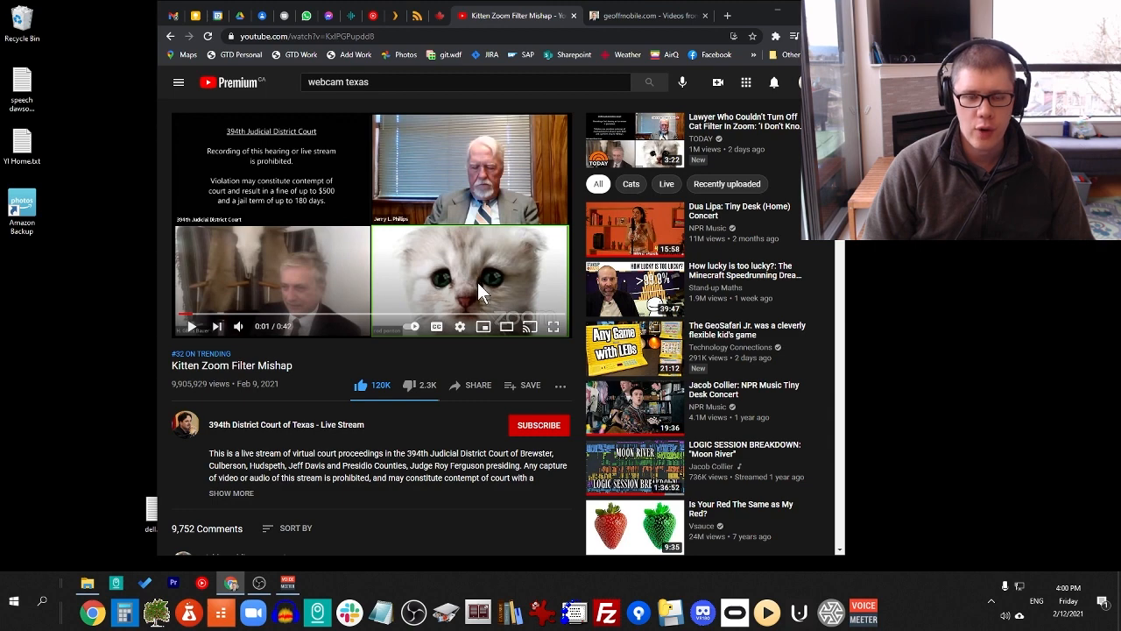
pyautogui.moveTo(500, 287)
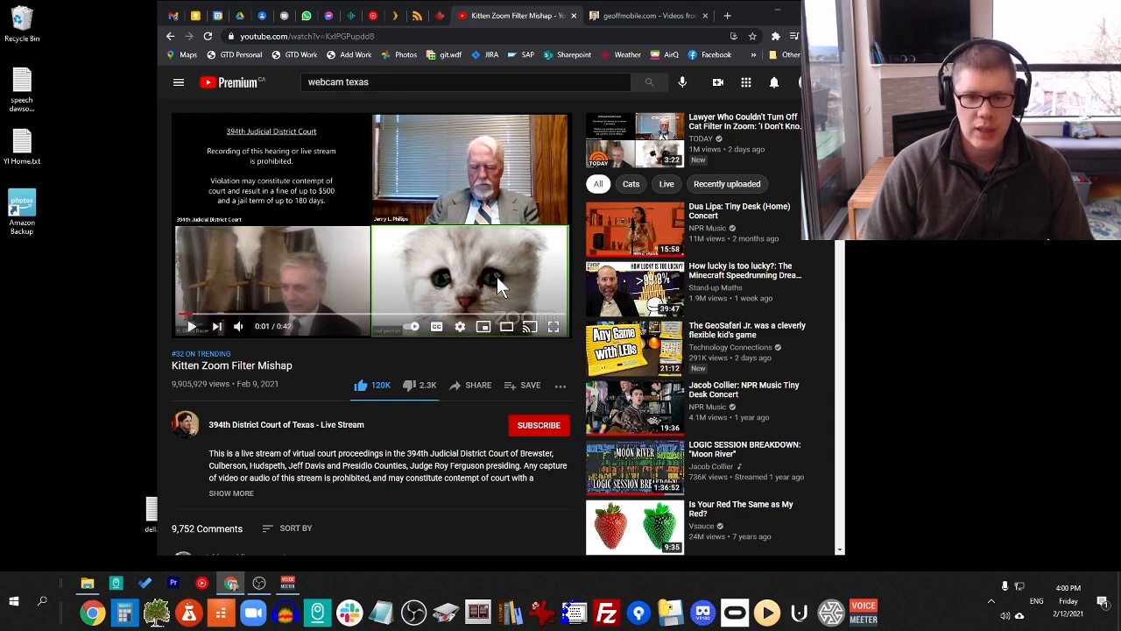
pyautogui.moveTo(454, 279)
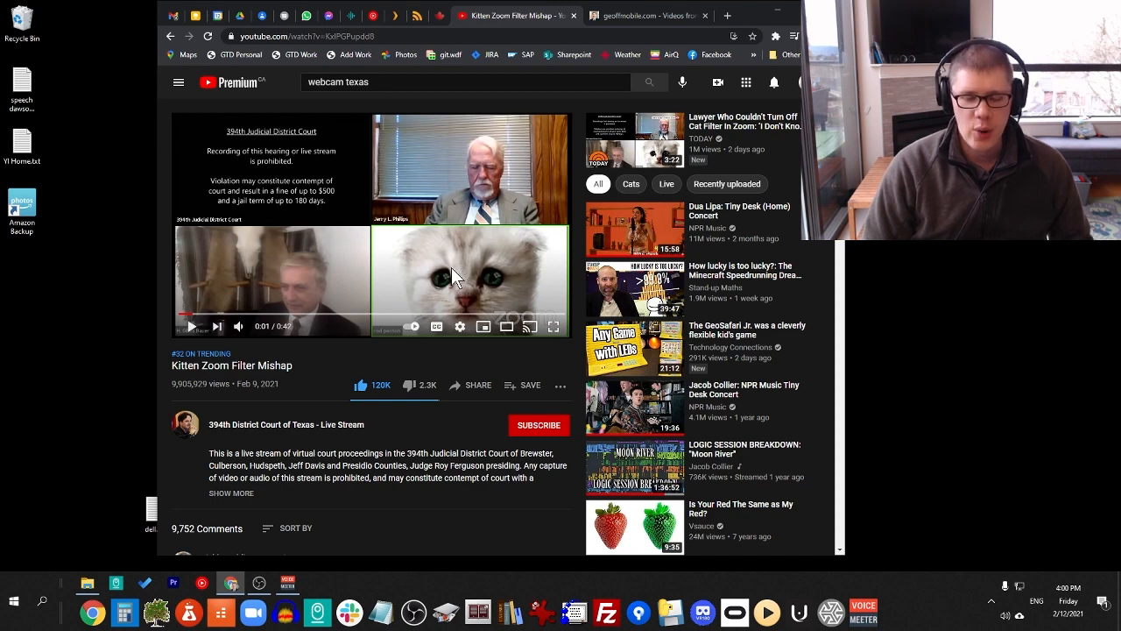
pyautogui.moveTo(525, 278)
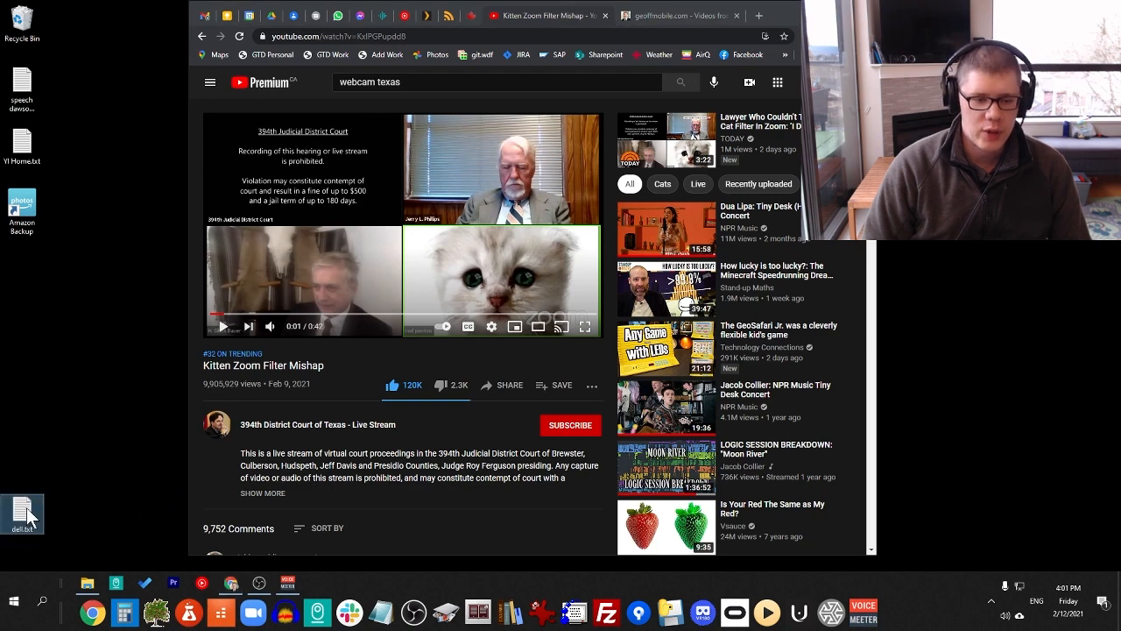
# Copy the driver link from dell.txt and load the Dell SX2210WFP webcam application page
pyautogui.doubleClick(21, 514)
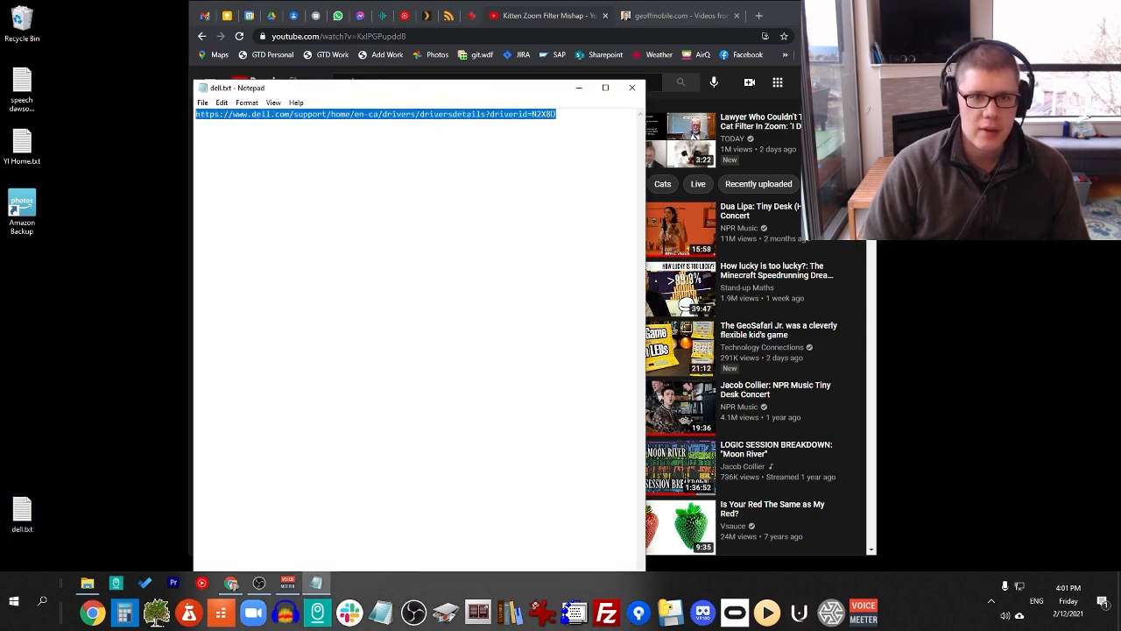
pyautogui.click(543, 16)
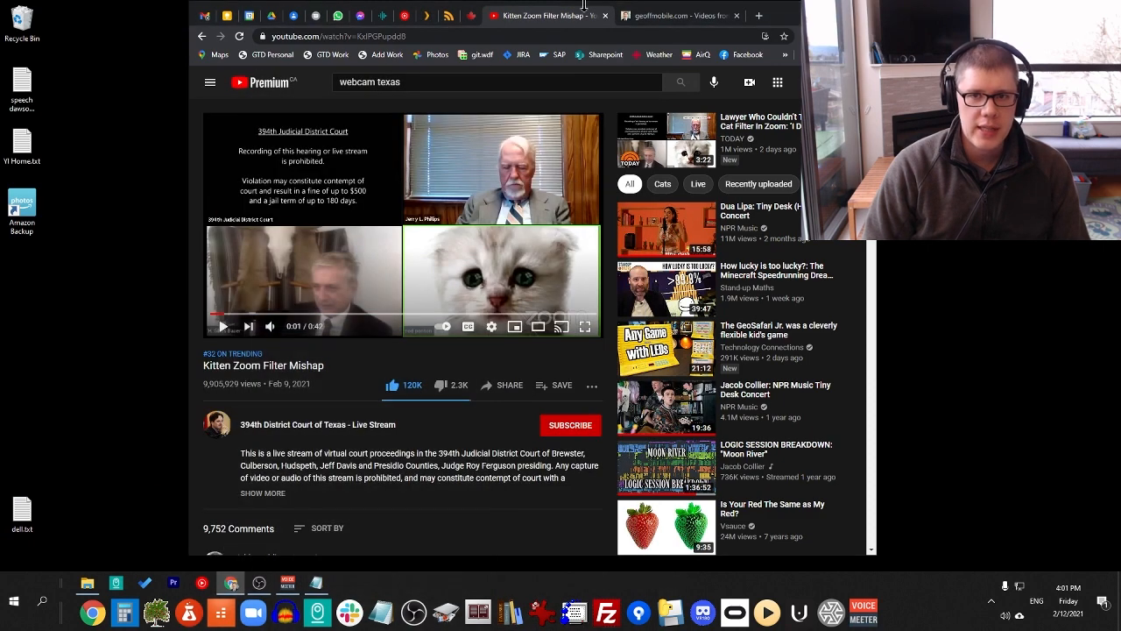
pyautogui.click(680, 16)
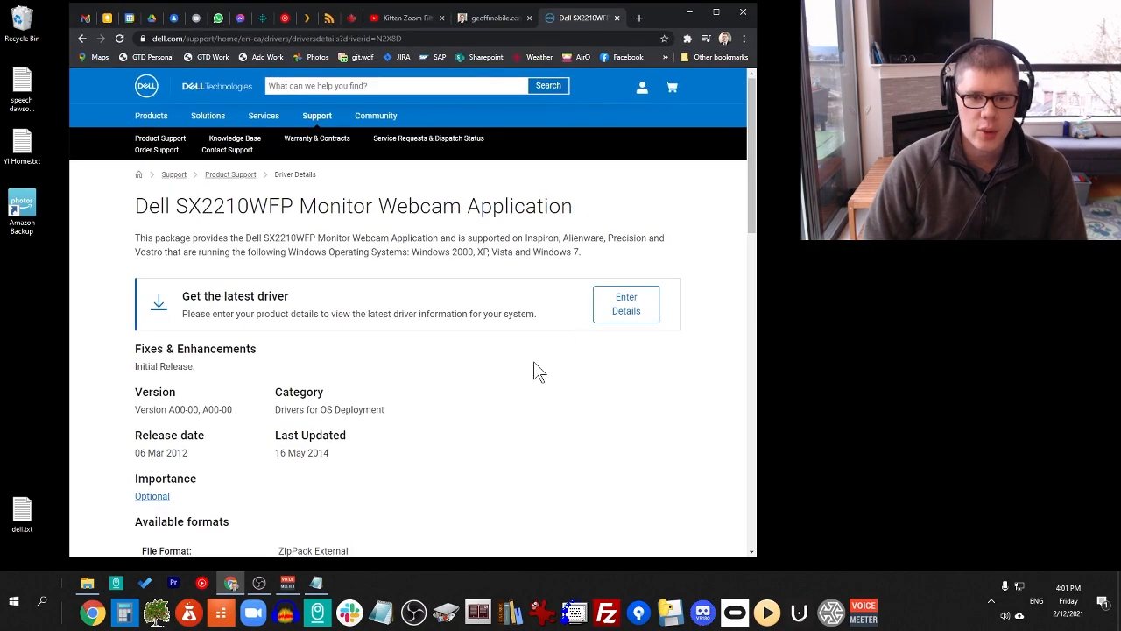
pyautogui.scroll(-3)
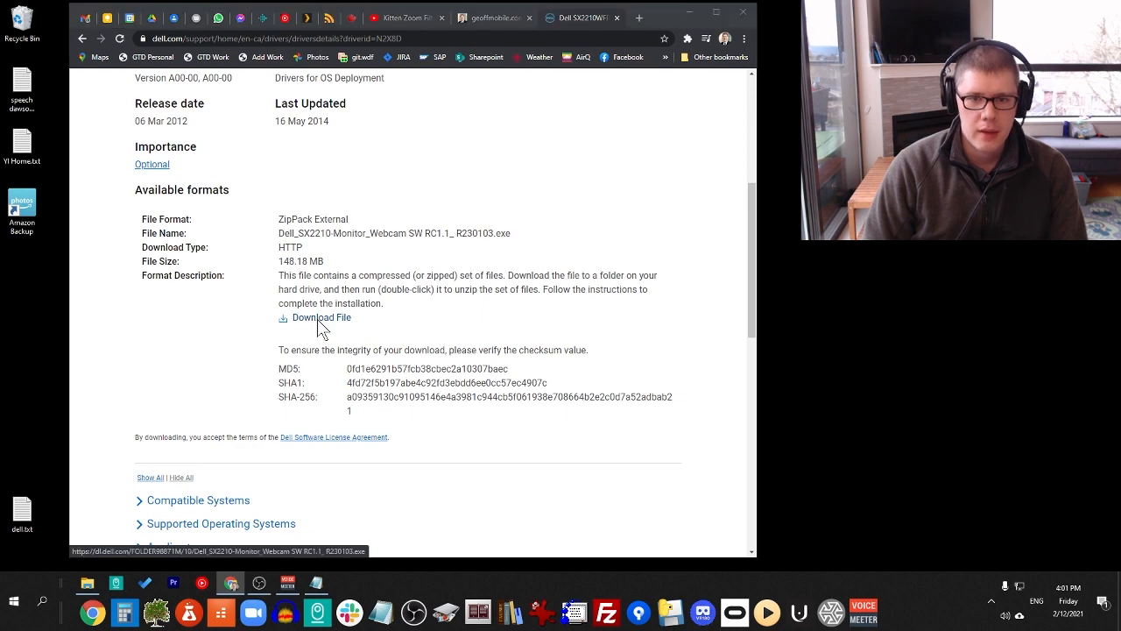
# Download the webcam installer into the temp folder and show it in File Explorer
pyautogui.click(321, 317)
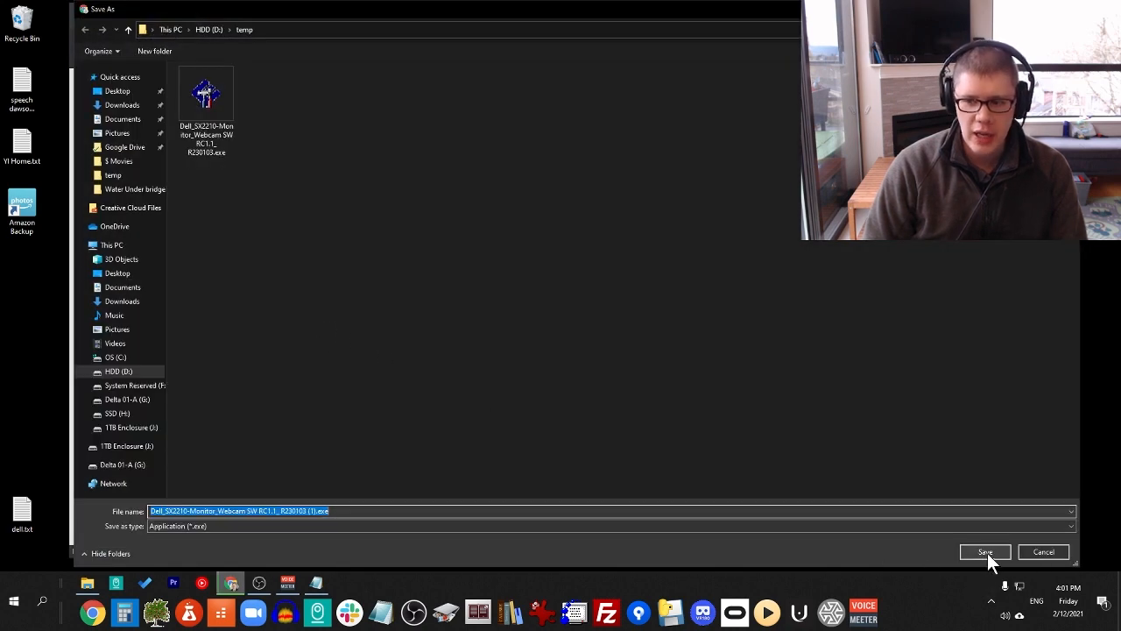
pyautogui.click(984, 550)
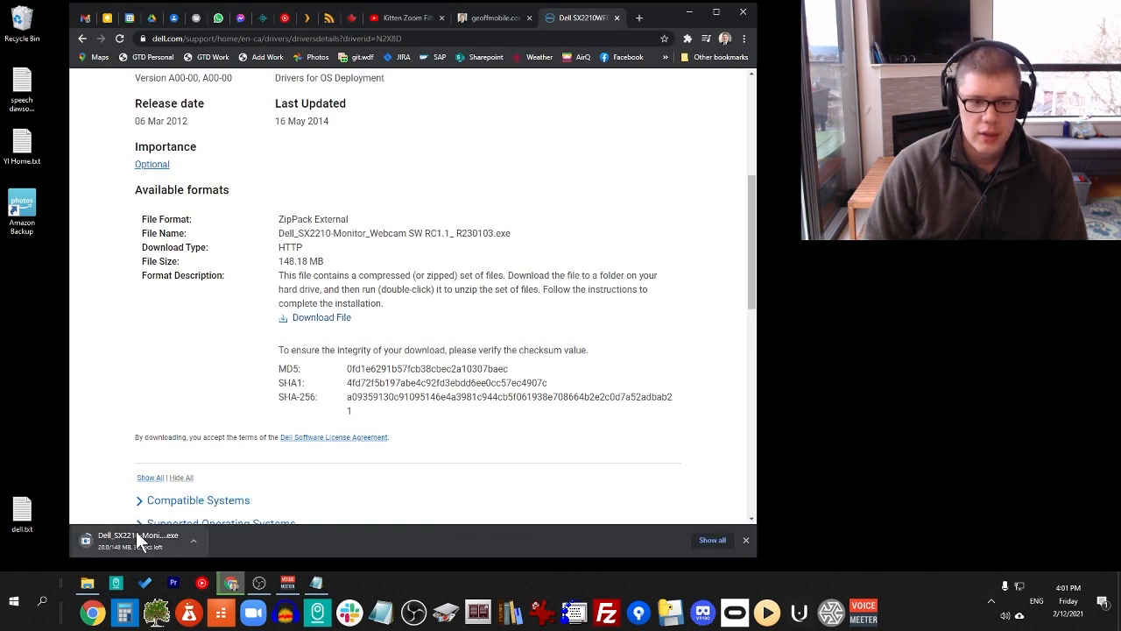
pyautogui.click(193, 539)
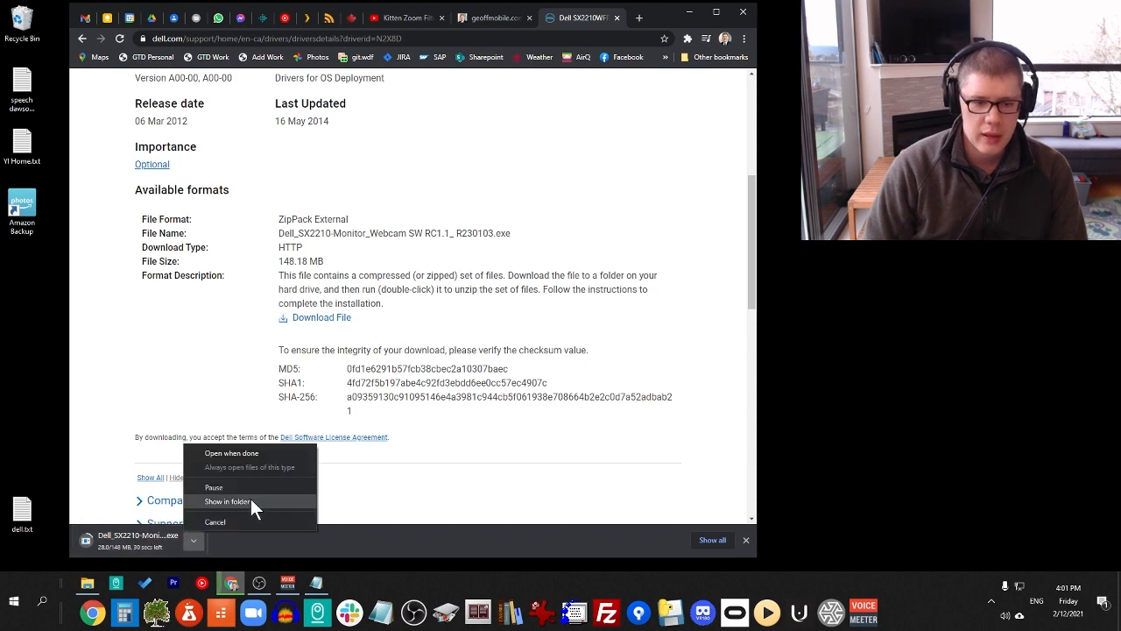
pyautogui.click(226, 501)
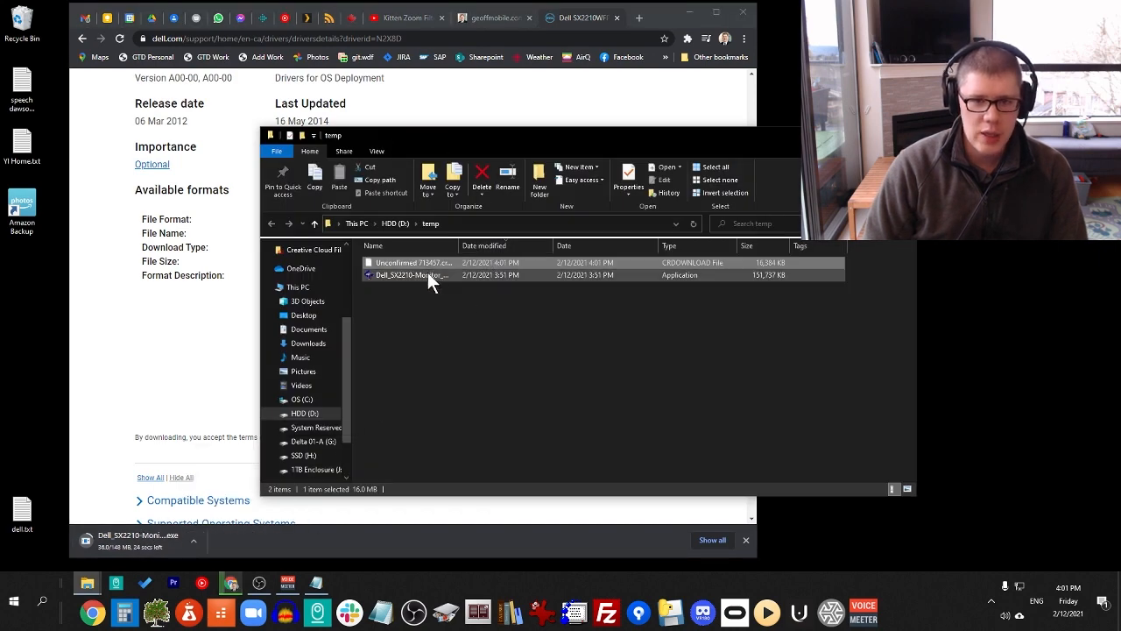
pyautogui.moveTo(412, 275)
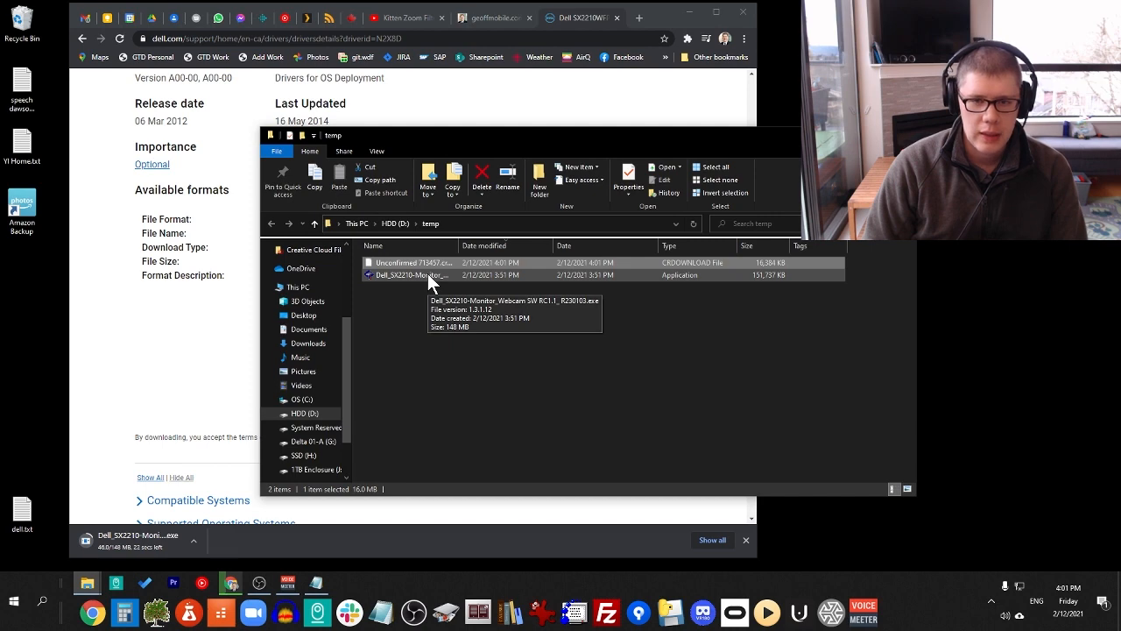
# Run the downloaded installer and unzip its files to C:\DELL\Drivers, launching setup
pyautogui.doubleClick(413, 275)
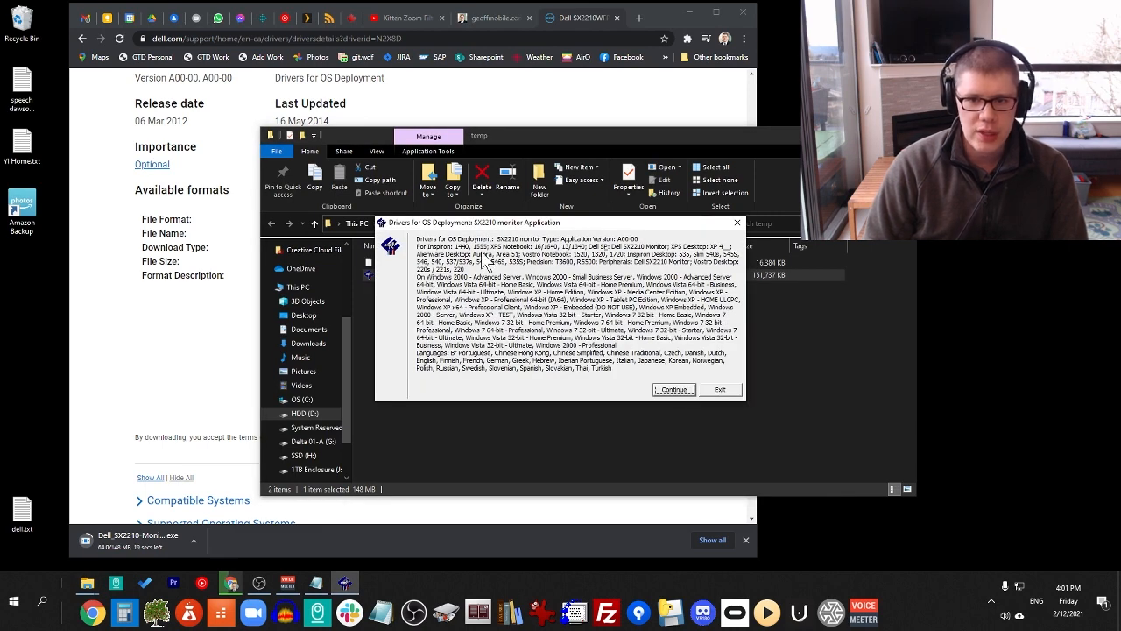
pyautogui.moveTo(610, 271)
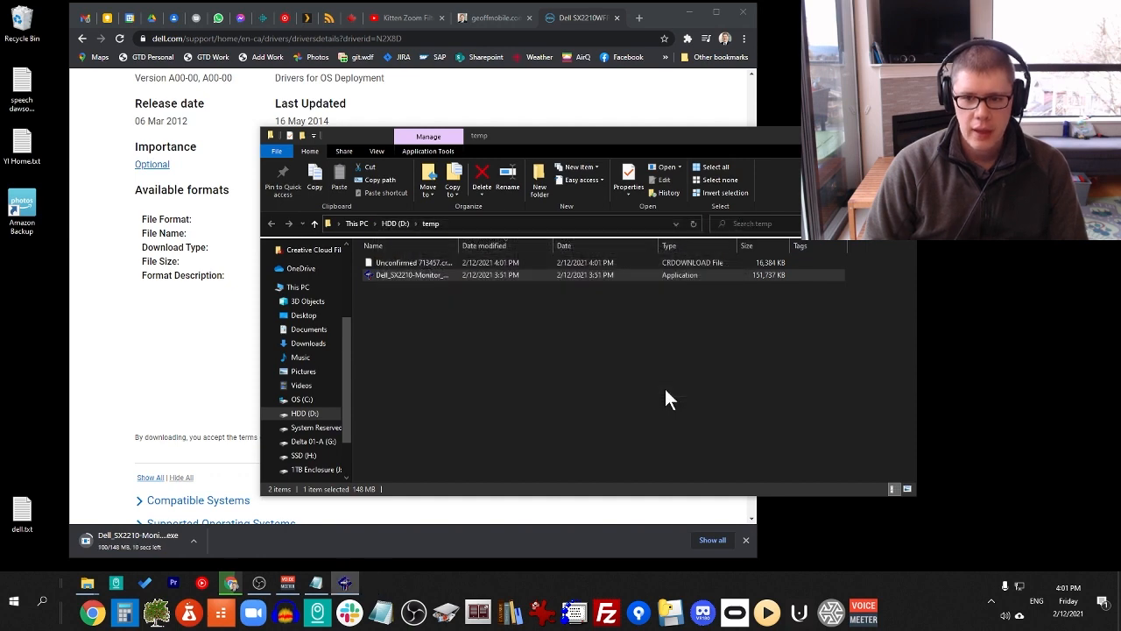
pyautogui.moveTo(610, 363)
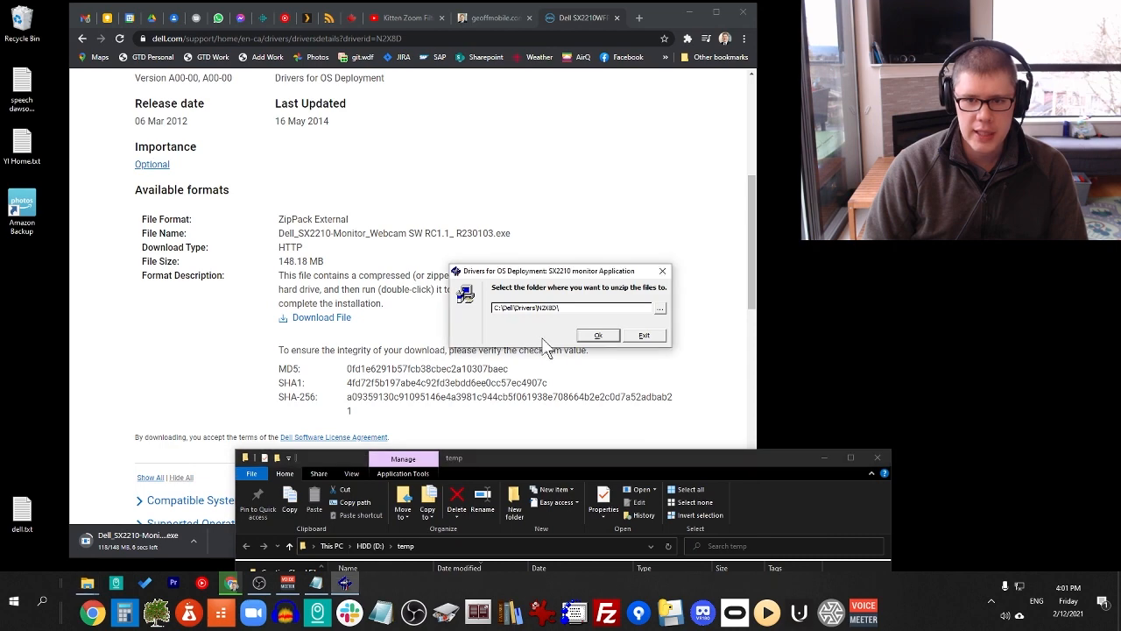
pyautogui.click(597, 336)
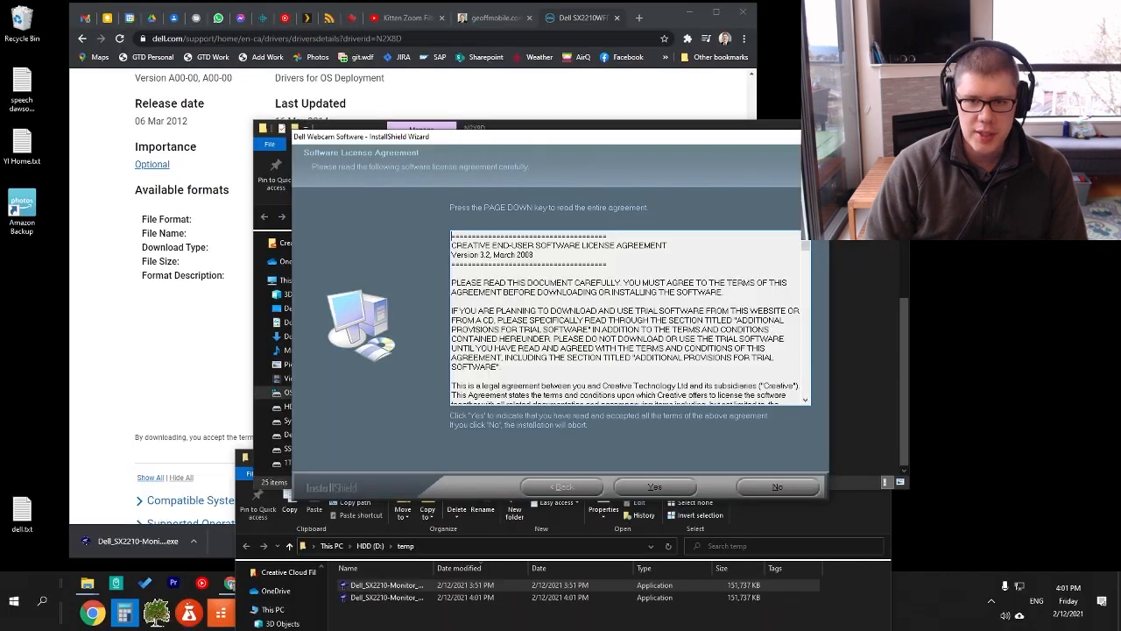
# Accept the license and install with Custom setup, both components and the default folder
pyautogui.click(654, 487)
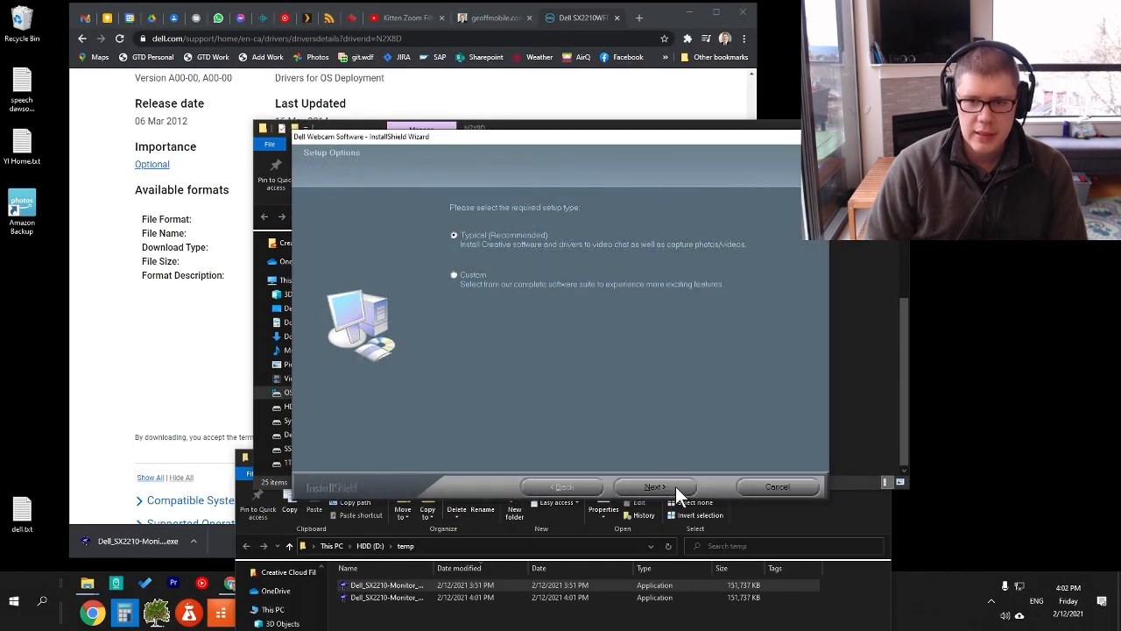
pyautogui.click(454, 274)
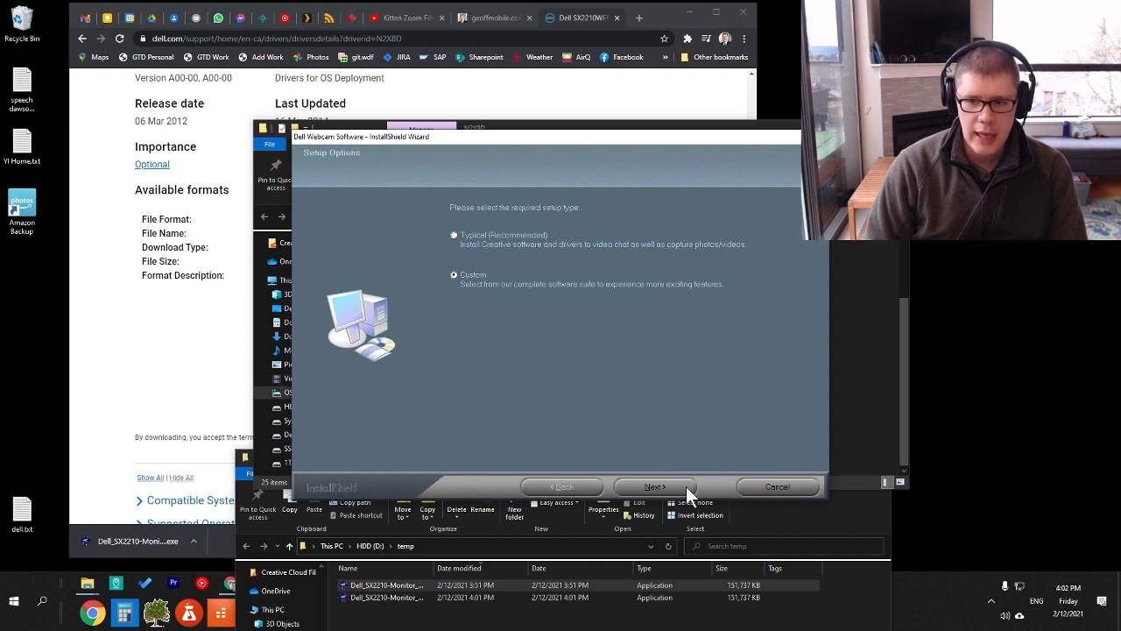
pyautogui.click(655, 487)
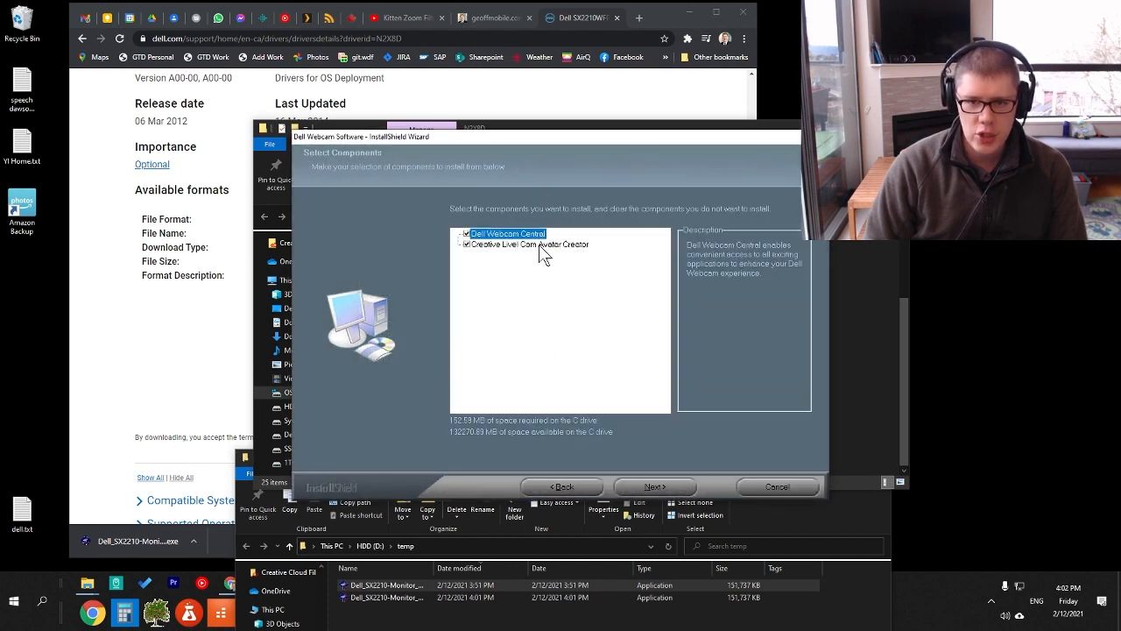
pyautogui.click(656, 487)
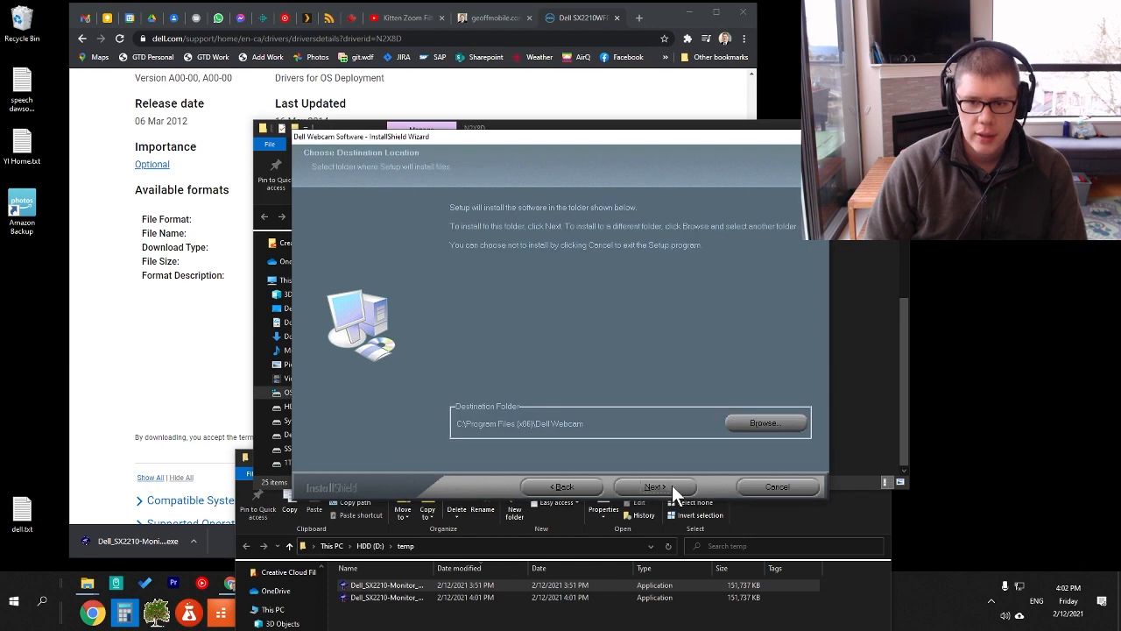
pyautogui.click(656, 487)
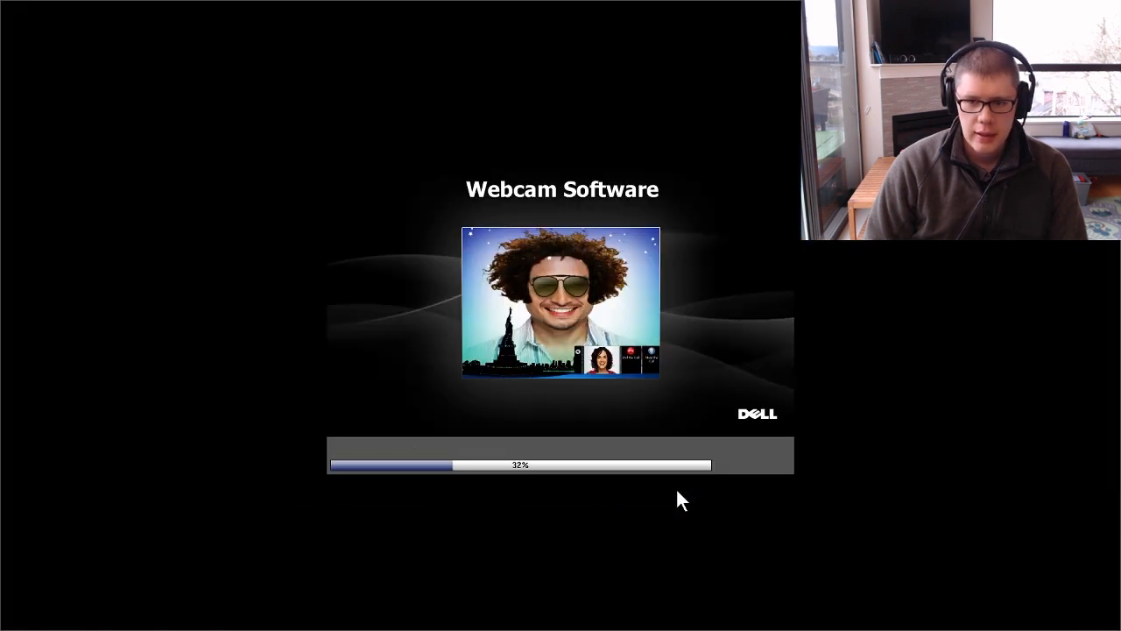
pyautogui.moveTo(522, 326)
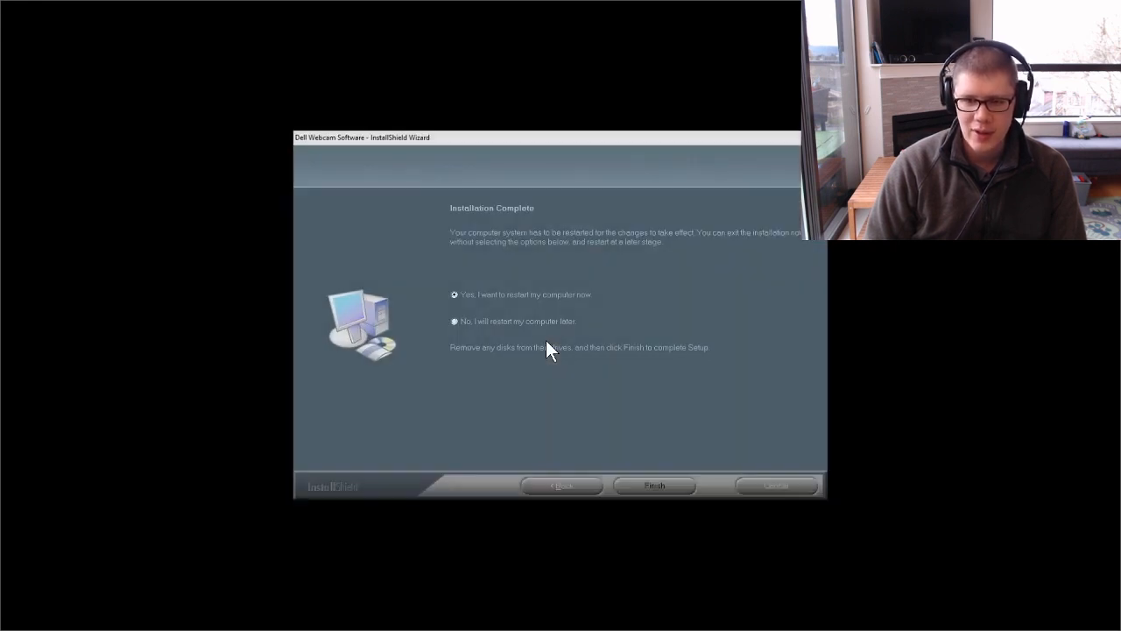
# Choose to restart the computer later so Dell Webcam Central launches
pyautogui.click(456, 320)
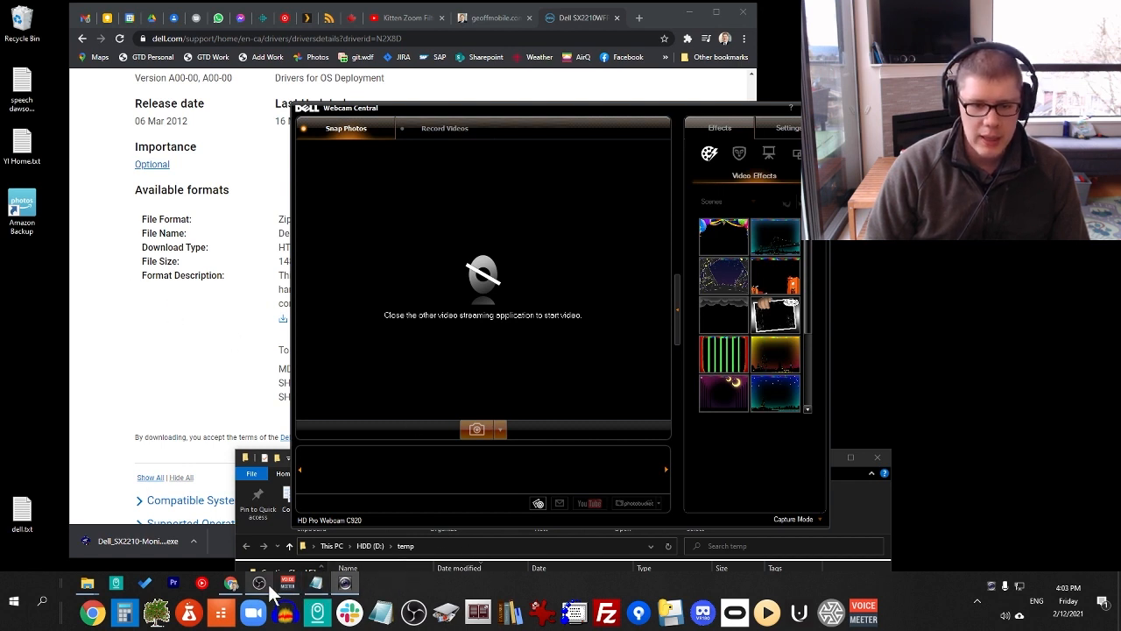
# Deactivate OBS Studio's Video Capture Device source to free the webcam
pyautogui.click(259, 584)
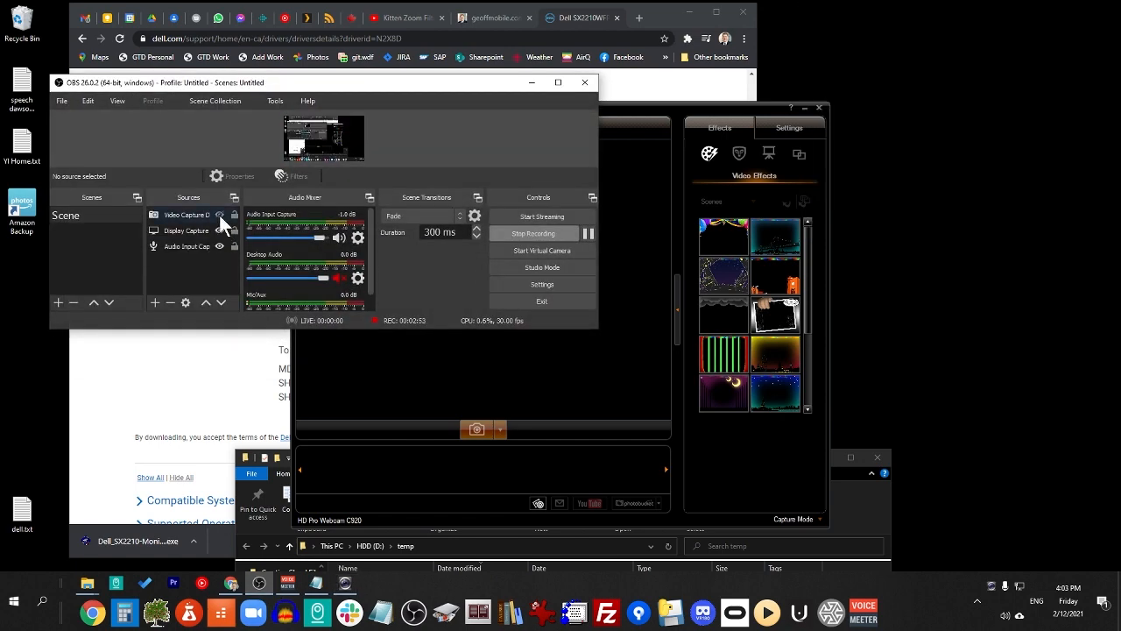
pyautogui.rightClick(187, 215)
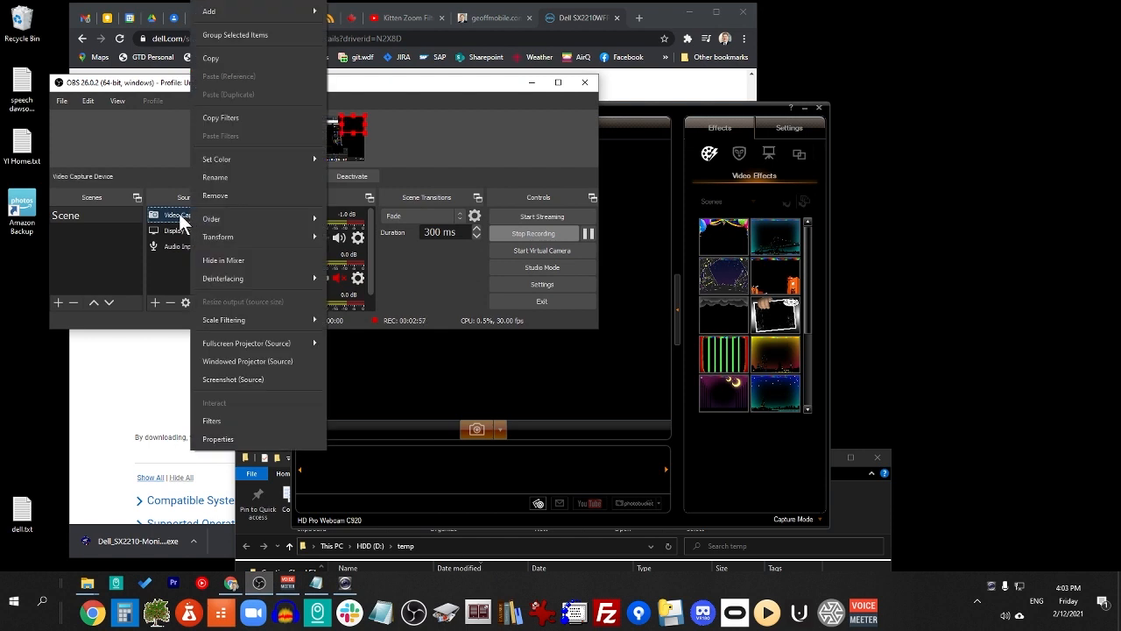
pyautogui.click(184, 214)
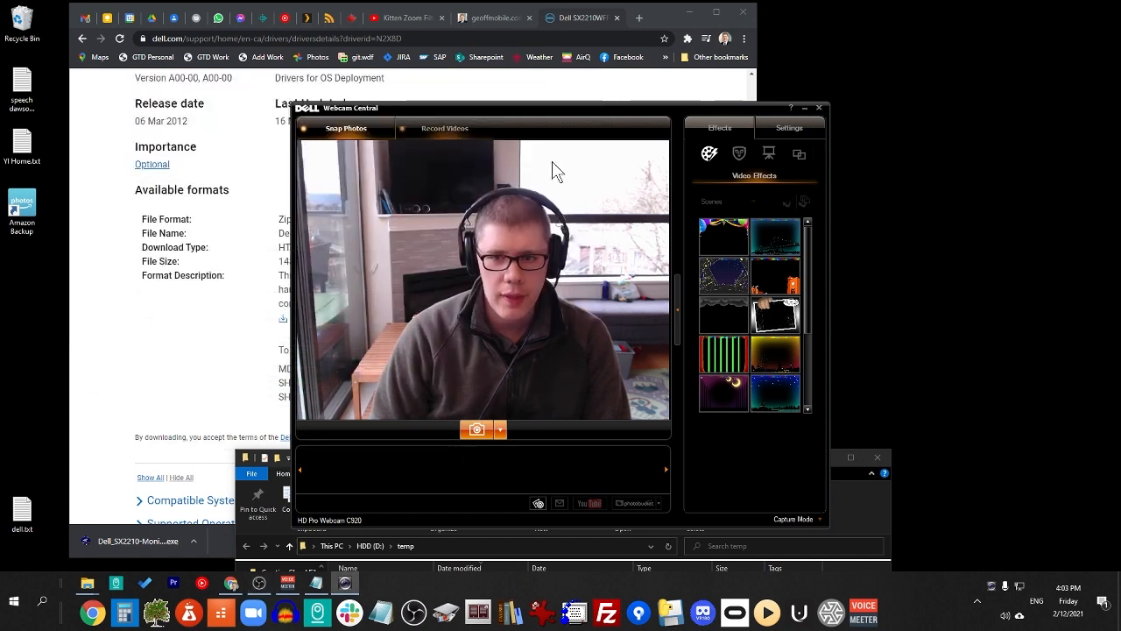
pyautogui.moveTo(592, 294)
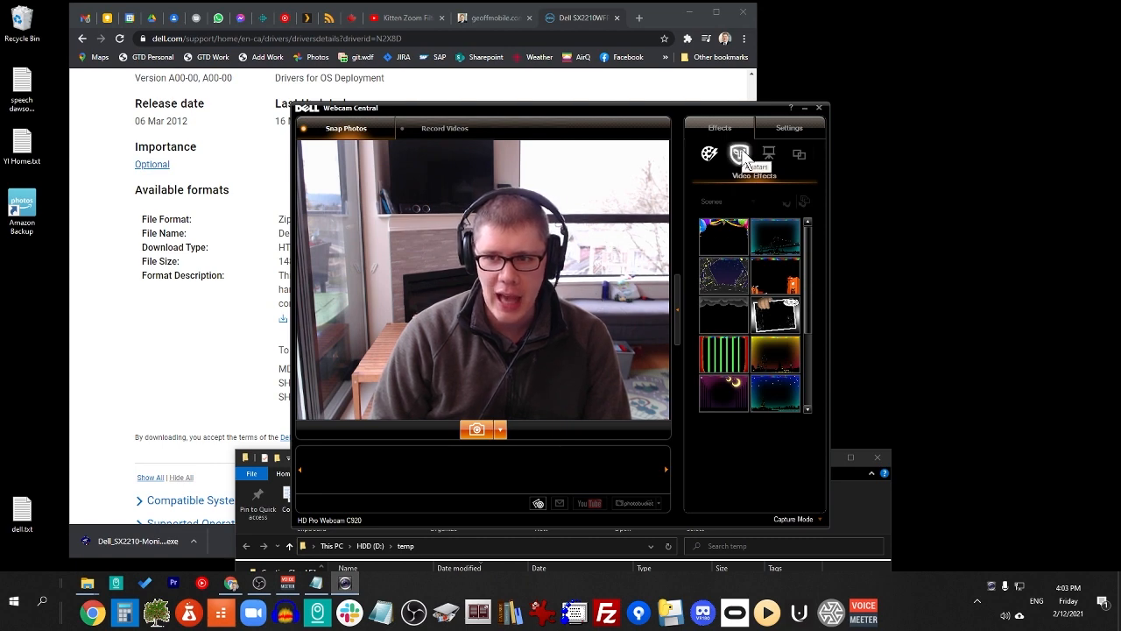
# Switch to Record Videos mode and apply the white kitten avatar to the feed
pyautogui.click(740, 154)
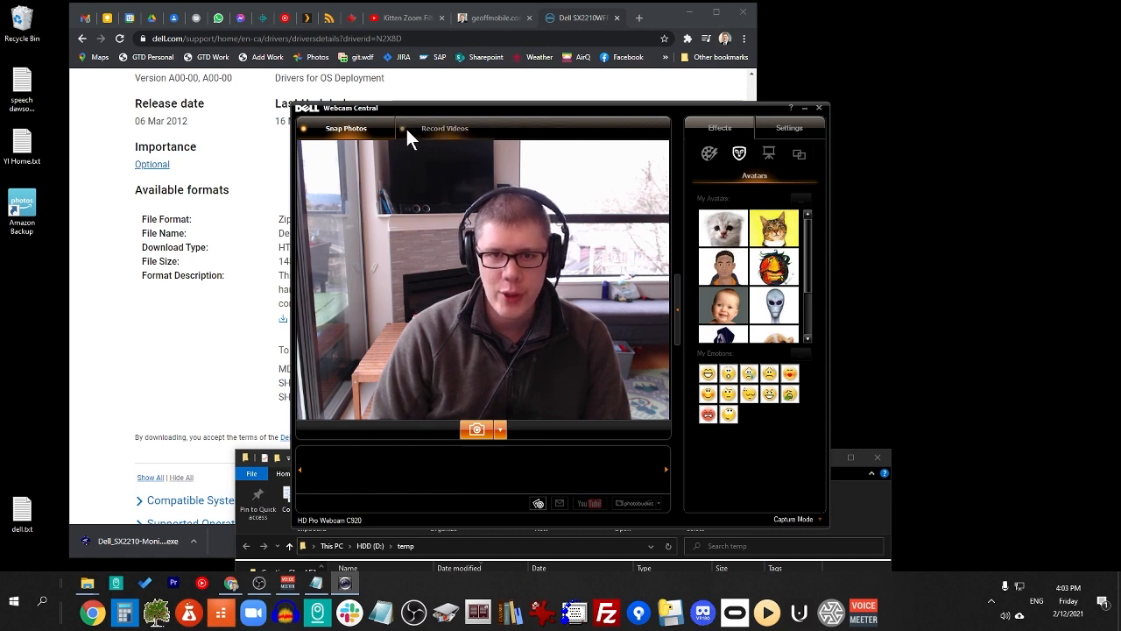
pyautogui.click(445, 128)
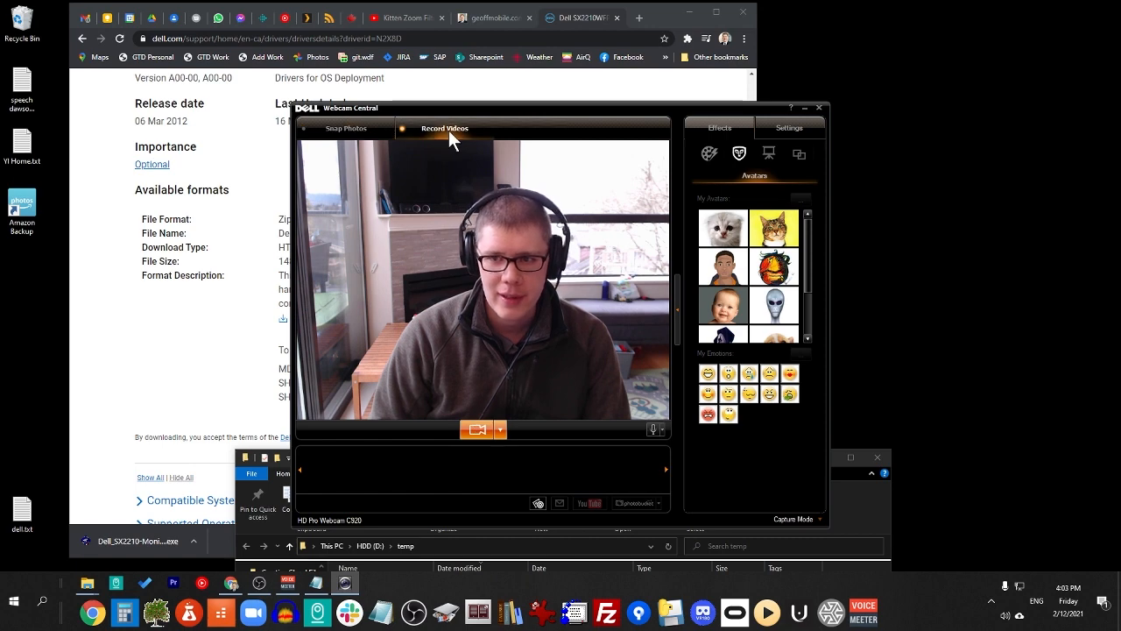
pyautogui.click(709, 154)
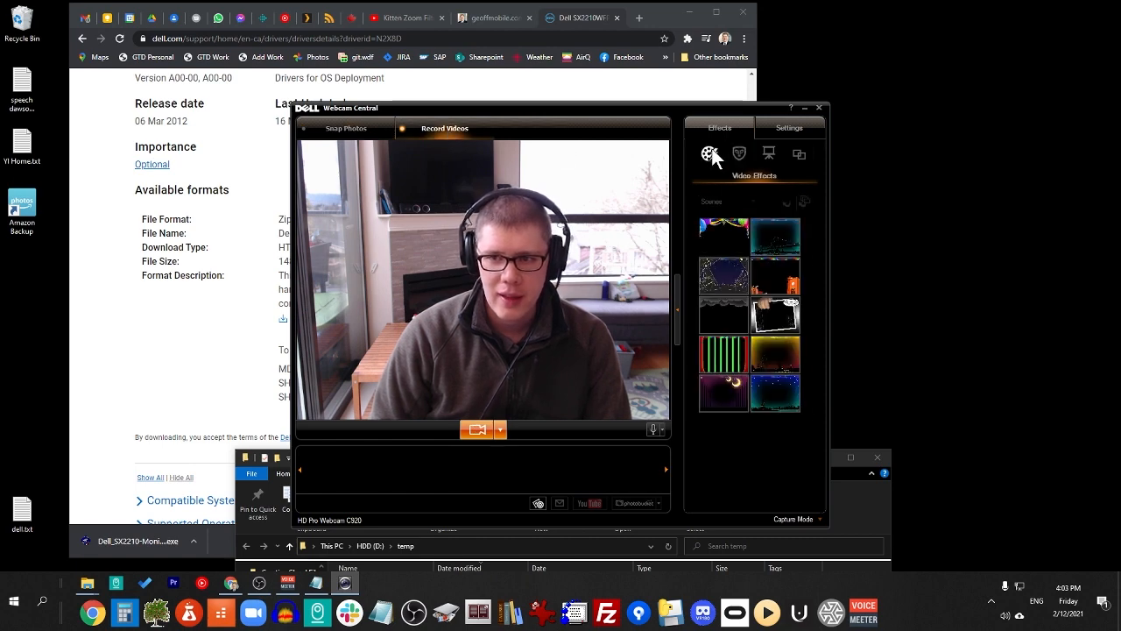
pyautogui.click(740, 155)
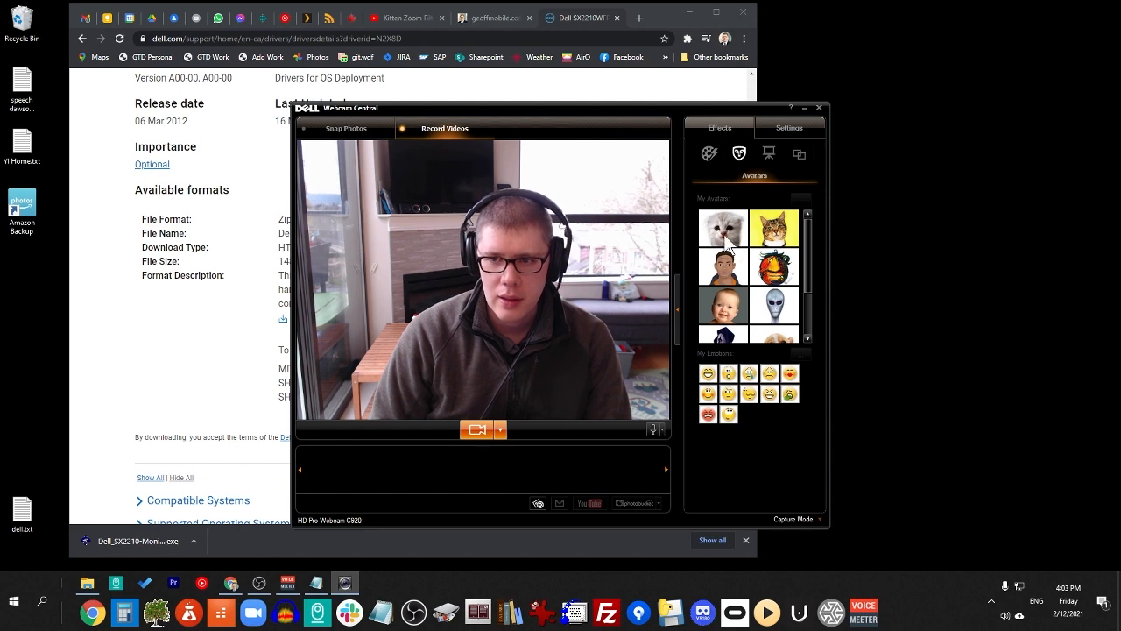
pyautogui.click(768, 154)
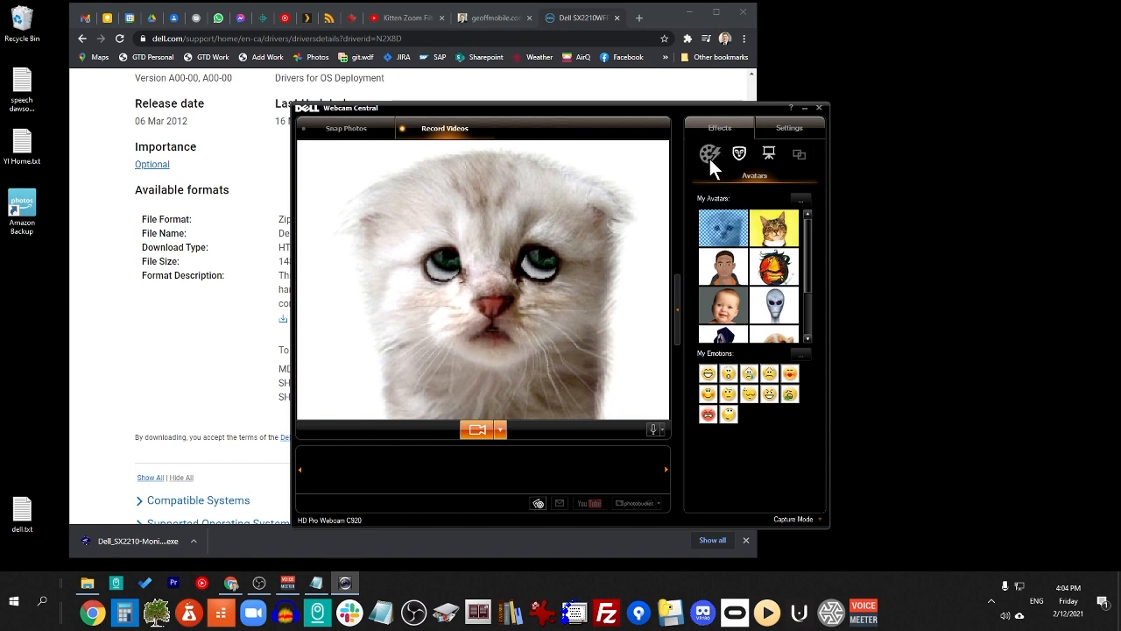
# Browse video scene effects, restore the kitten avatar, then bring Zoom forward
pyautogui.click(709, 154)
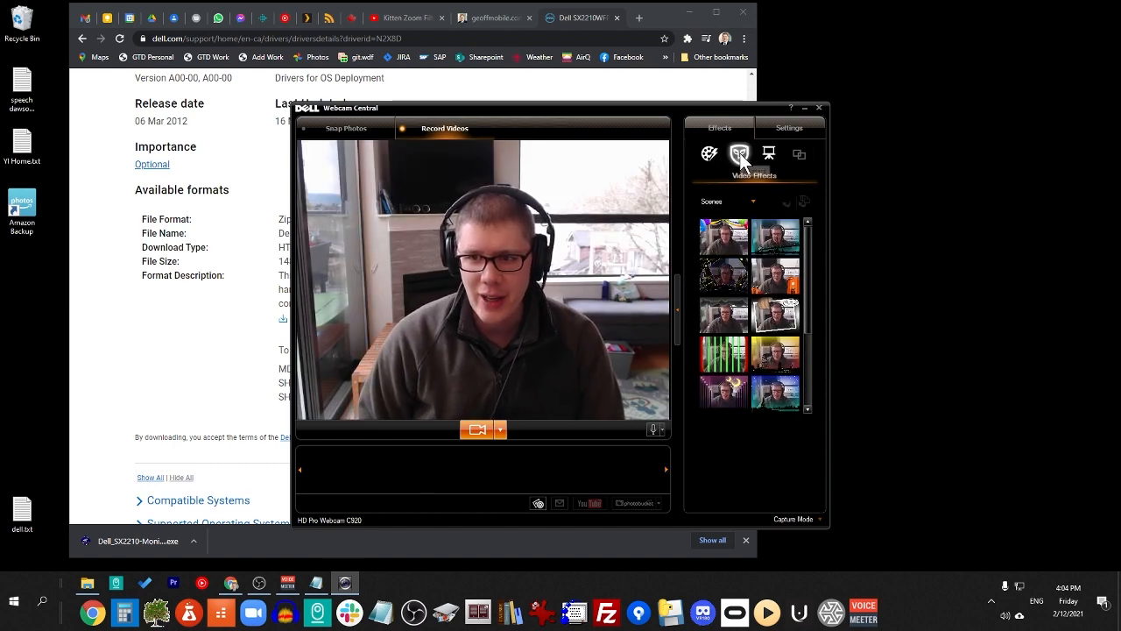
pyautogui.click(739, 154)
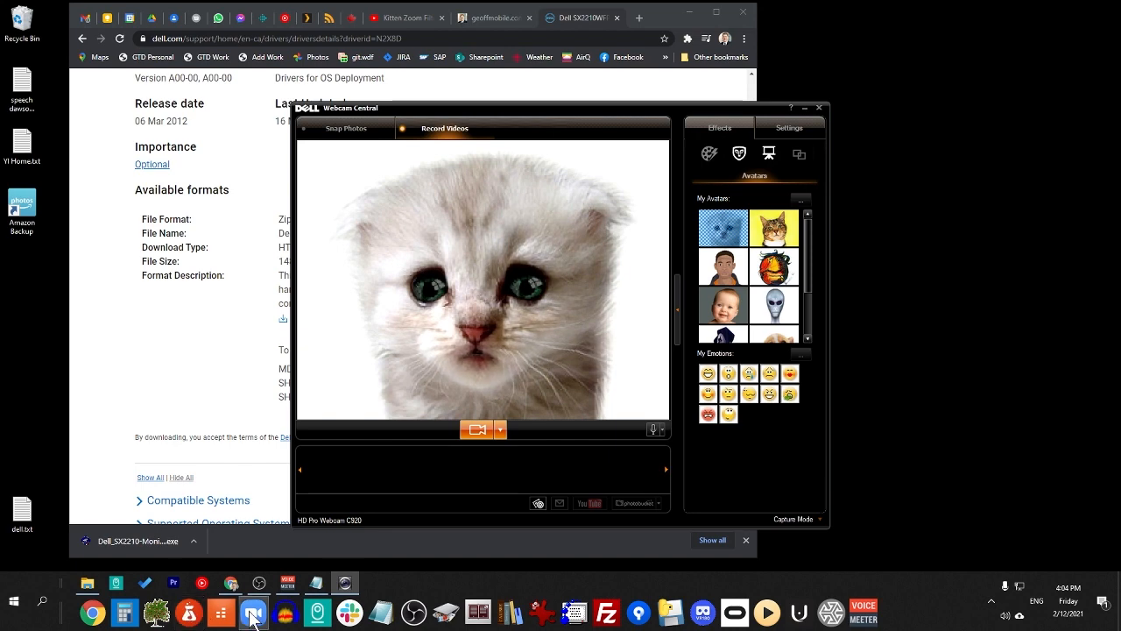
pyautogui.click(252, 612)
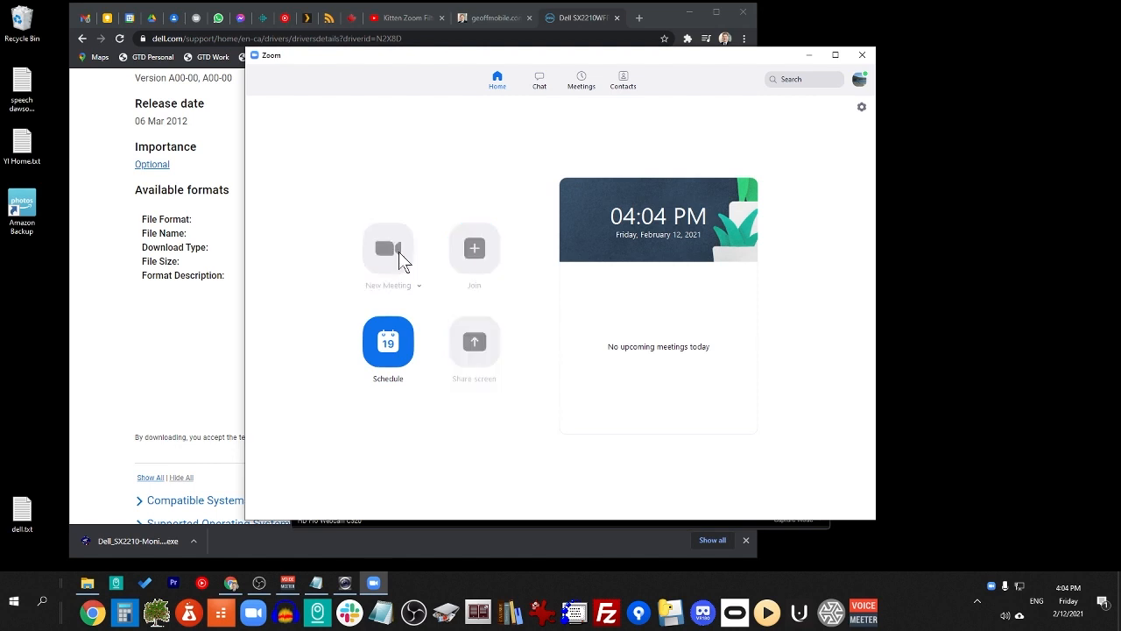
# Start a new Zoom meeting, try Start Video and dismiss the camera failure warnings
pyautogui.click(387, 249)
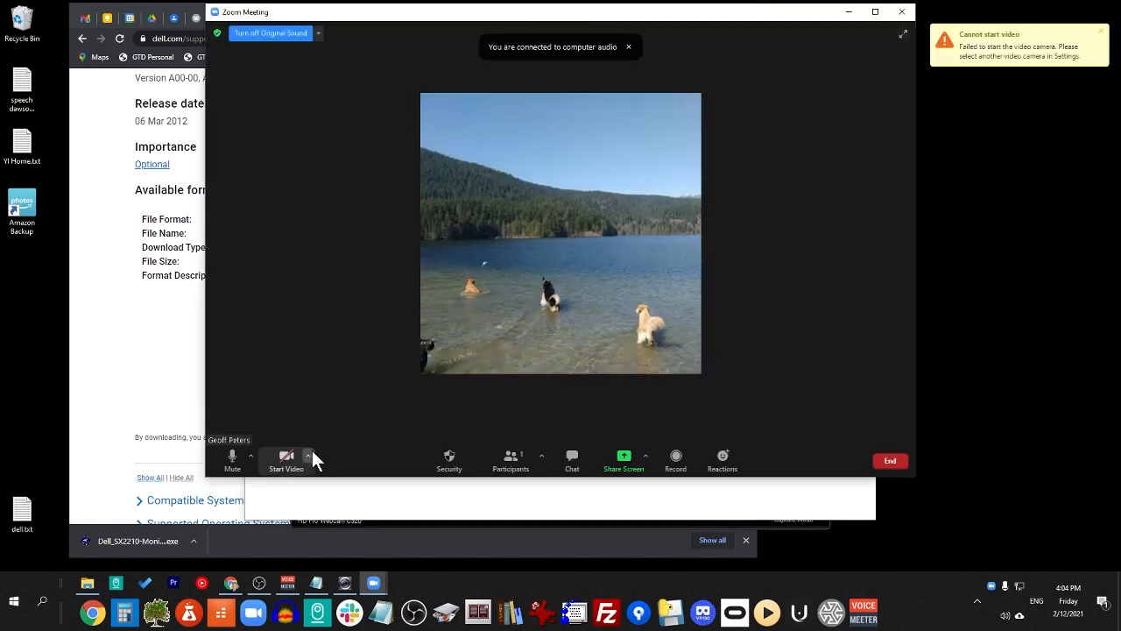
pyautogui.click(308, 455)
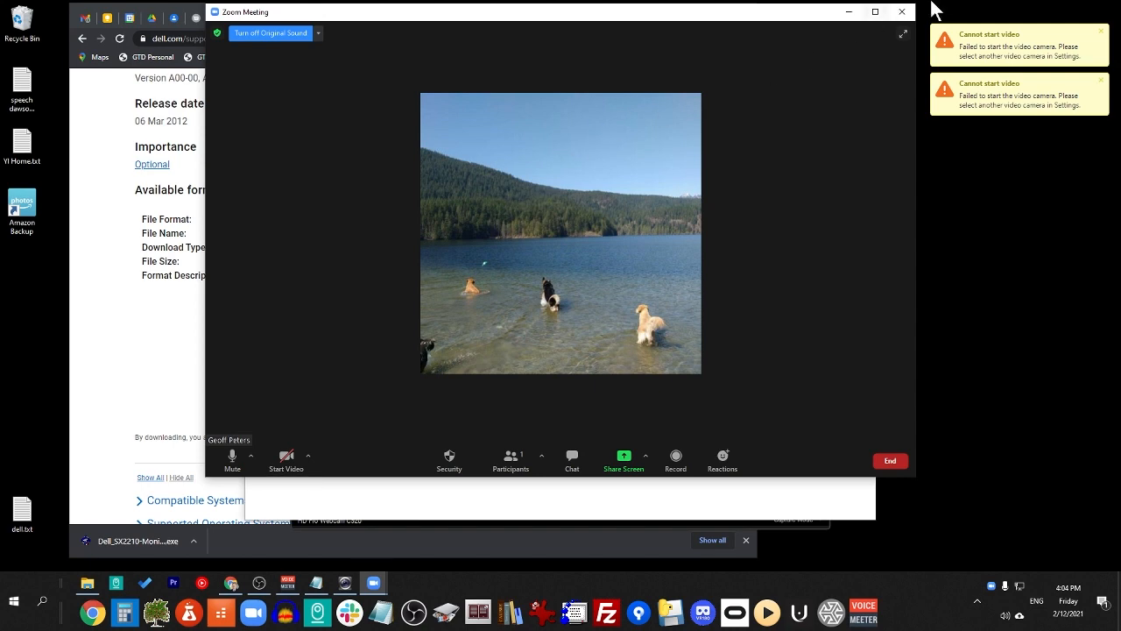
pyautogui.click(890, 461)
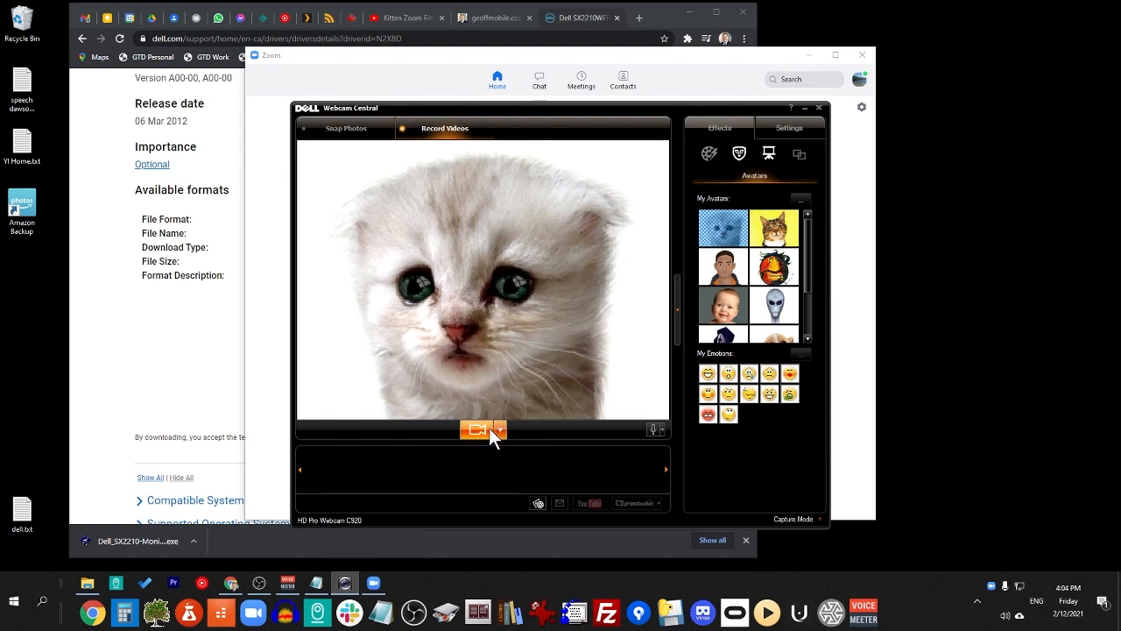
# Switch Dell Webcam Central's capture mode to the compact IM Mode
pyautogui.click(502, 429)
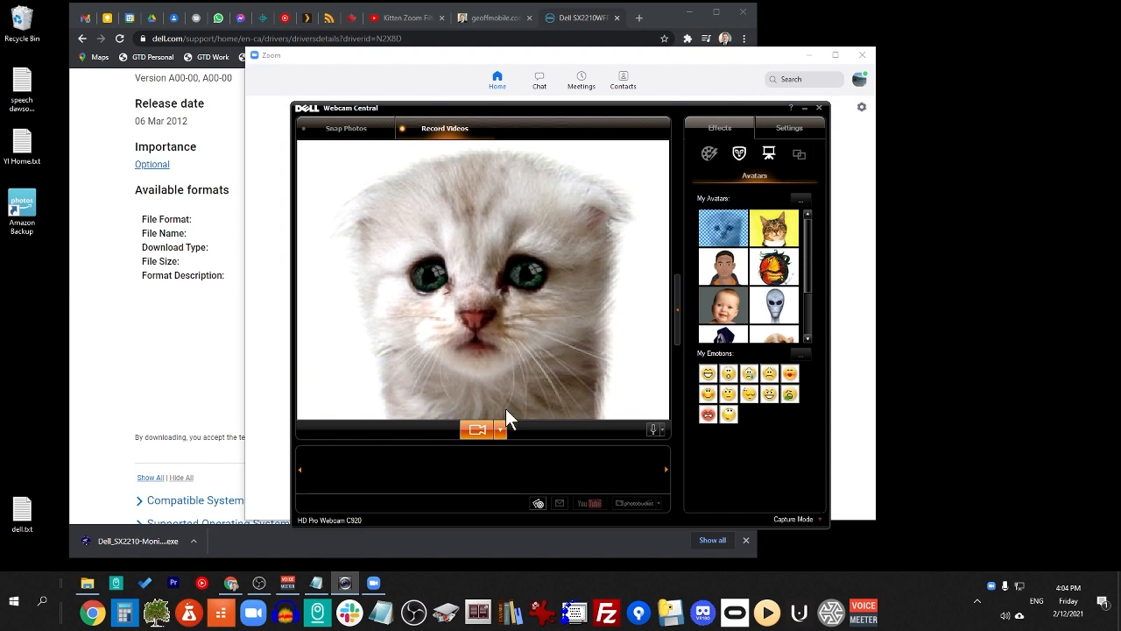
pyautogui.moveTo(599, 323)
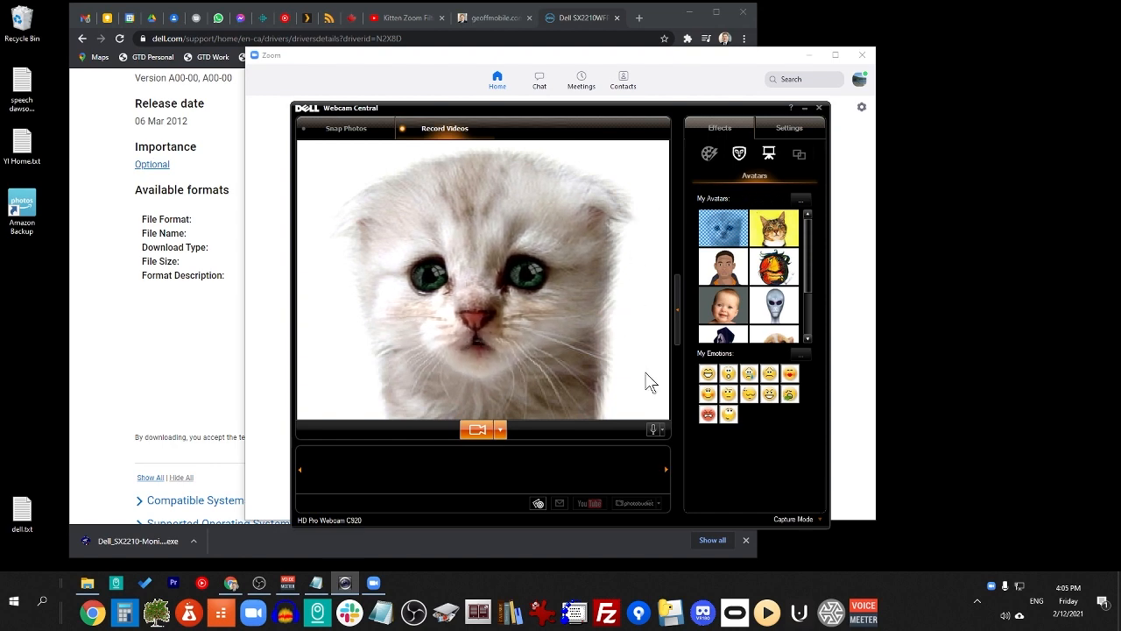
pyautogui.click(792, 519)
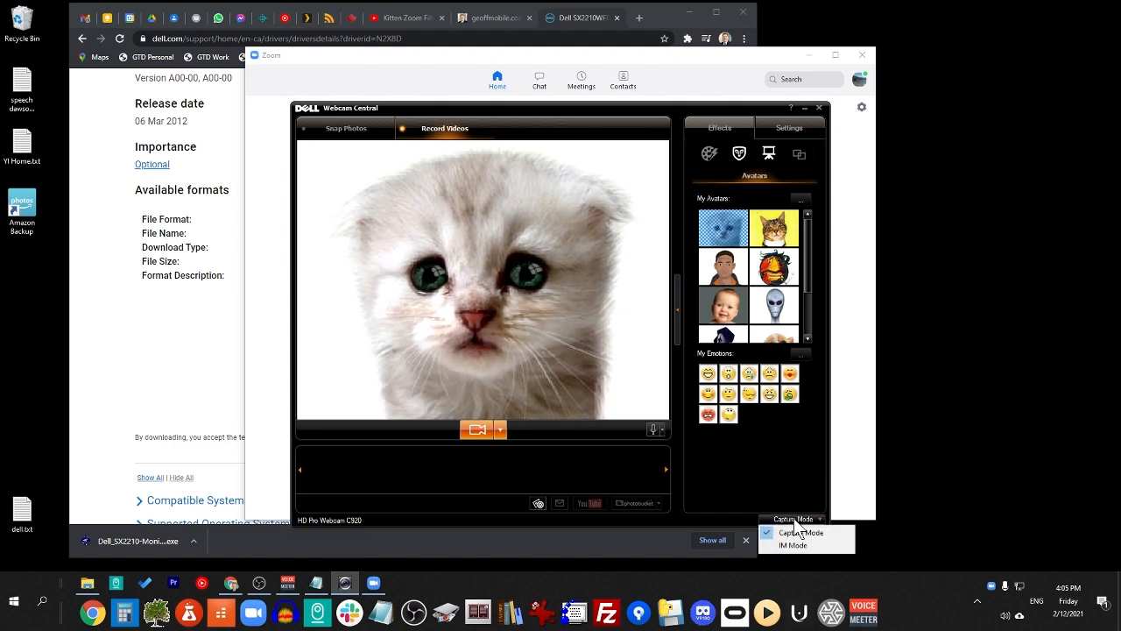
pyautogui.click(792, 544)
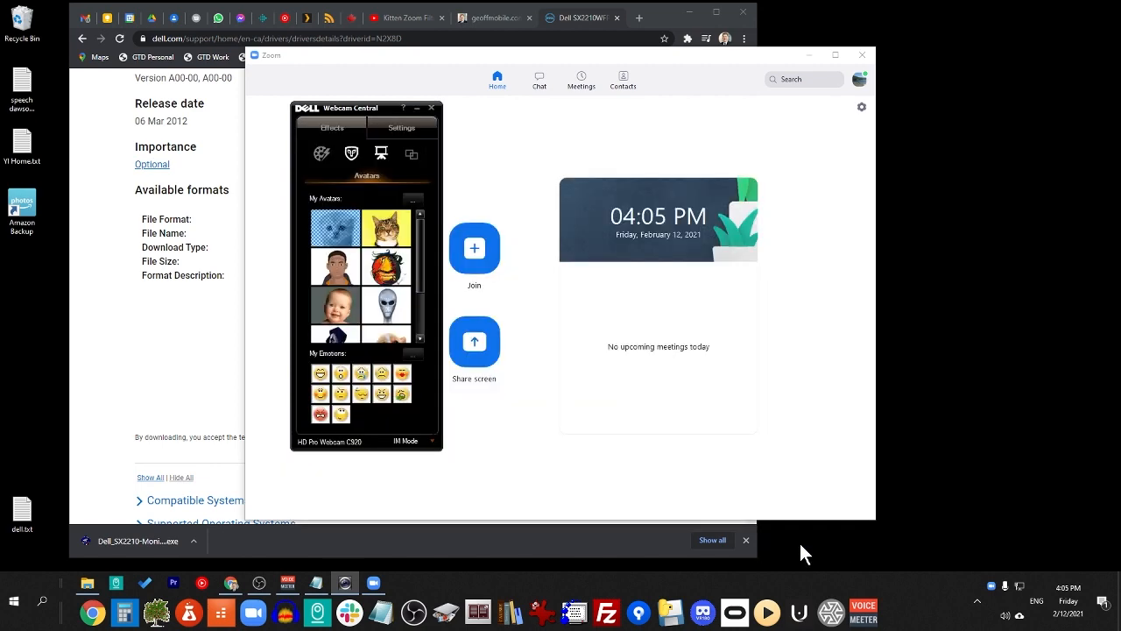
pyautogui.moveTo(351, 147)
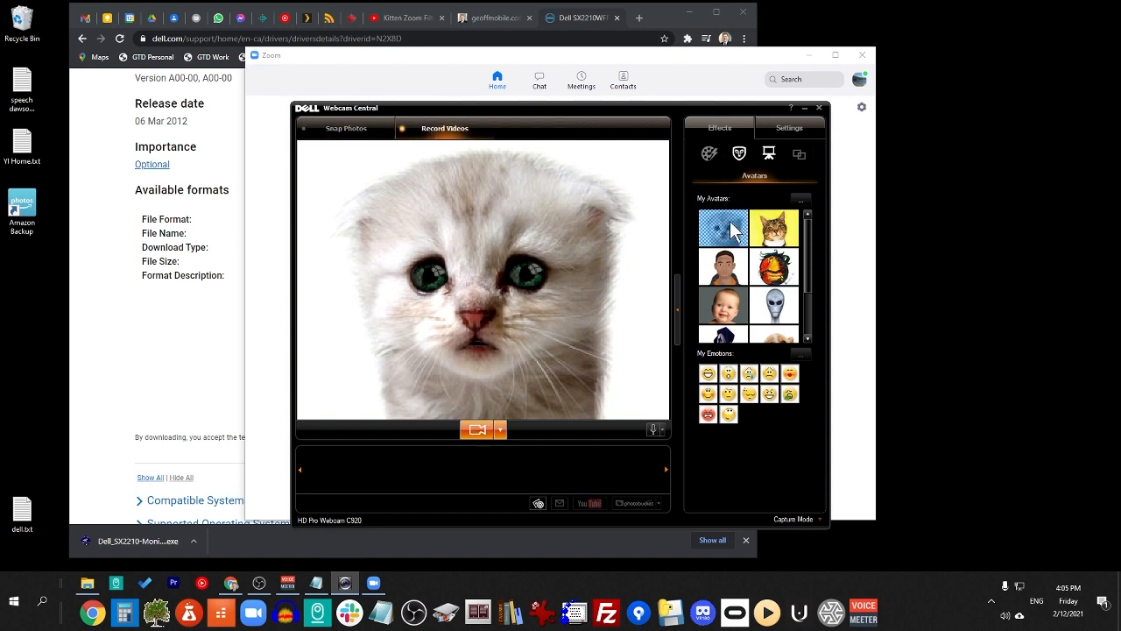
# Apply the white kitten avatar and try two emotions, ending on the wide-eyed, open-mouthed one
pyautogui.click(739, 155)
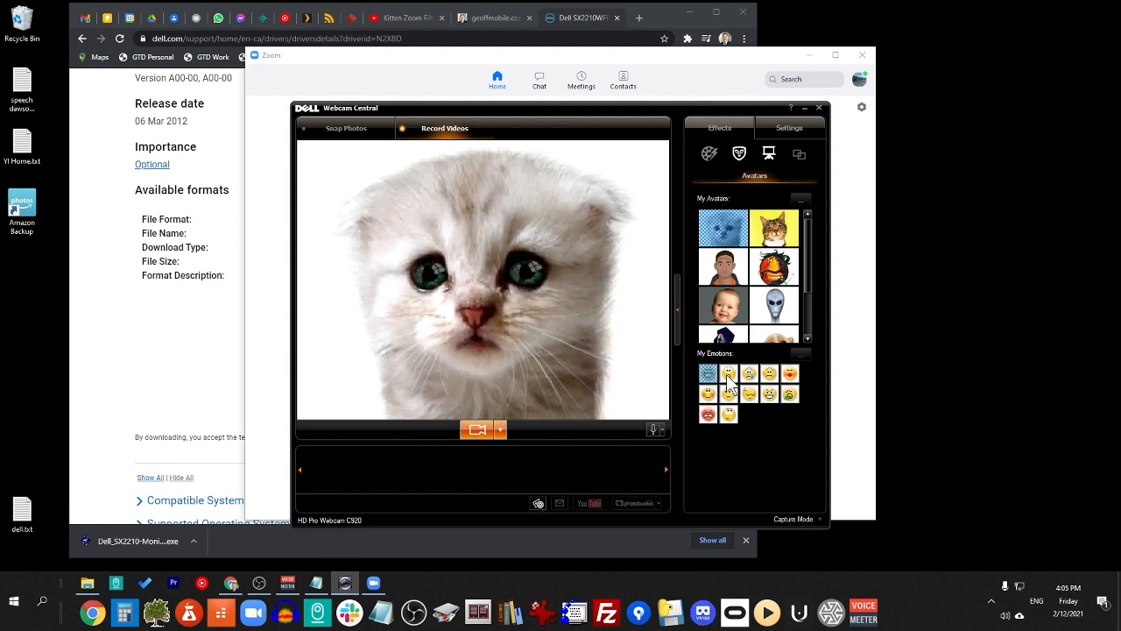
pyautogui.click(729, 375)
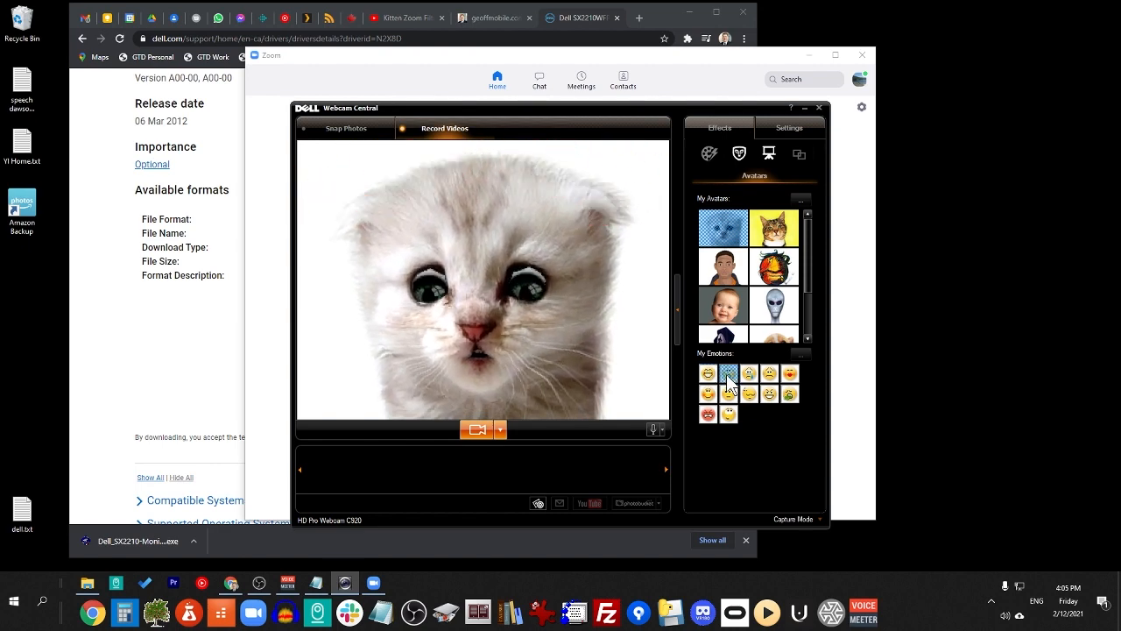
pyautogui.click(748, 374)
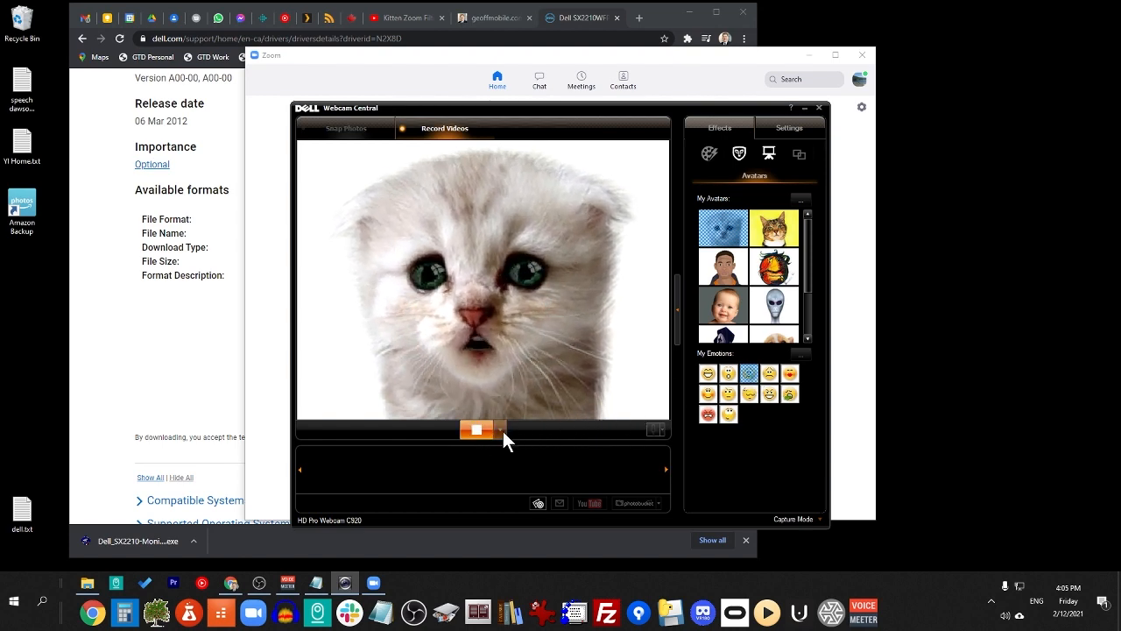
# Record a short clip of the kitten avatar feed and save it to the gallery
pyautogui.click(477, 429)
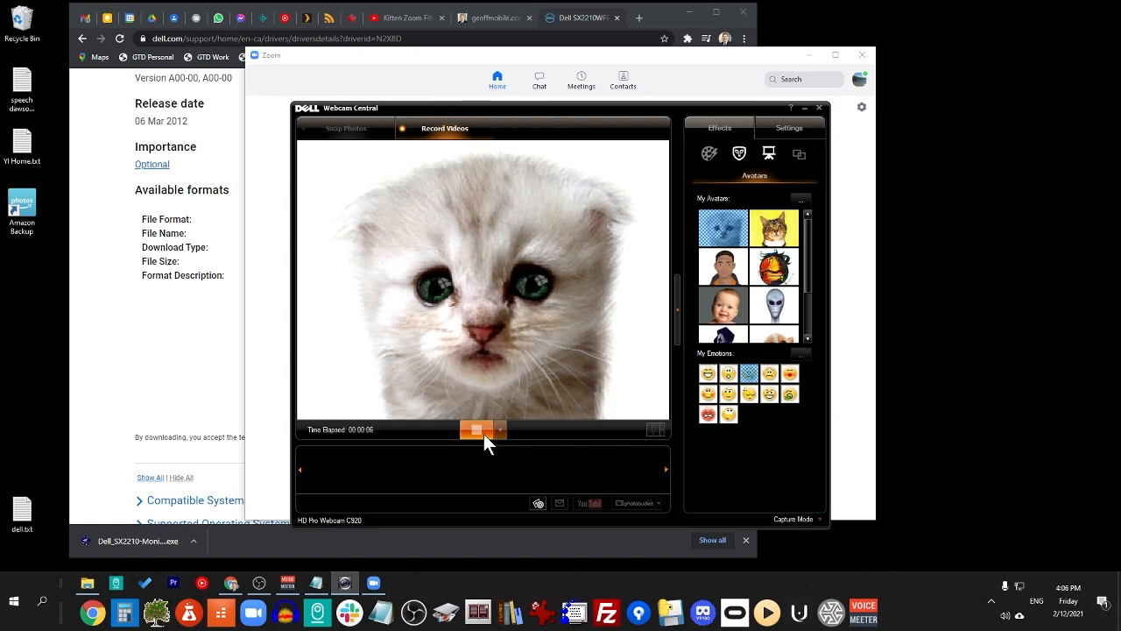
pyautogui.click(476, 429)
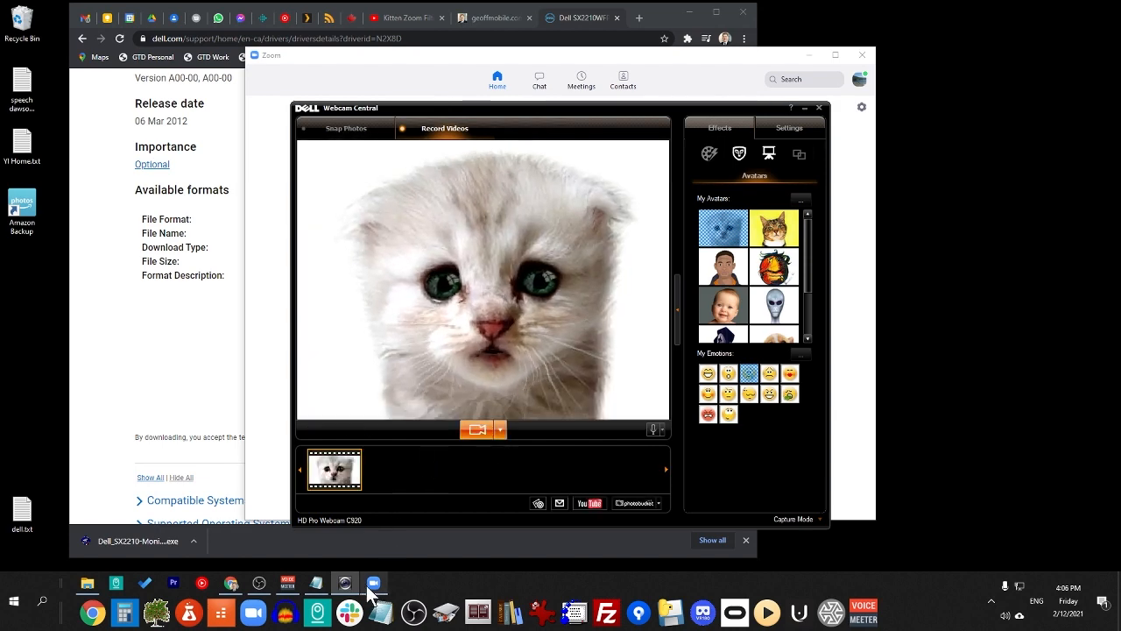
pyautogui.moveTo(346, 582)
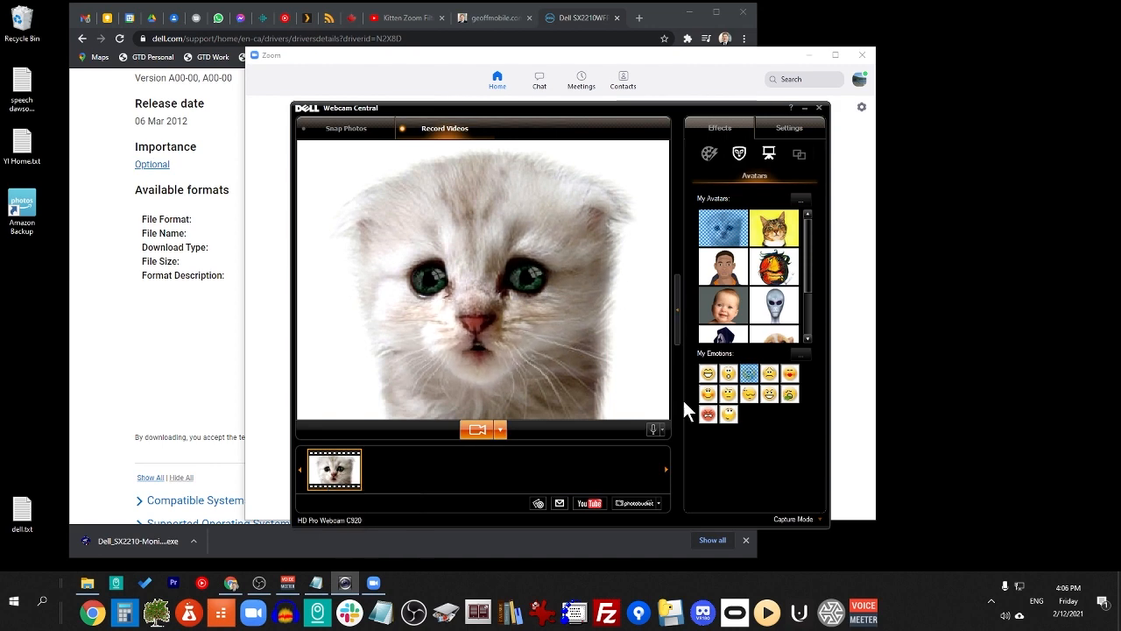
pyautogui.moveTo(544, 522)
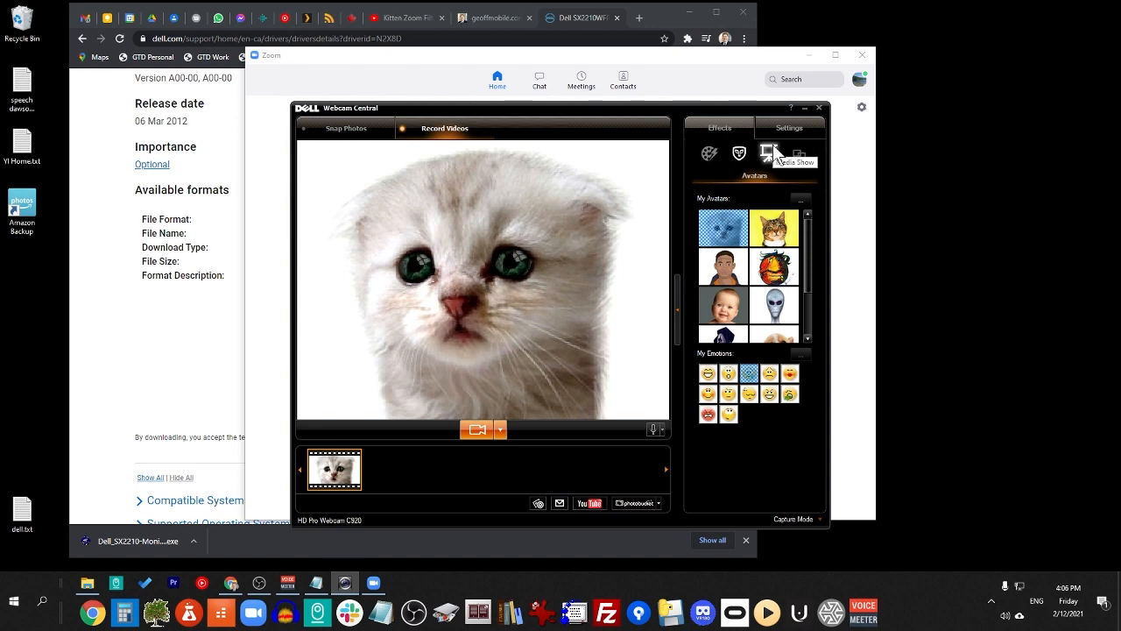
pyautogui.click(740, 154)
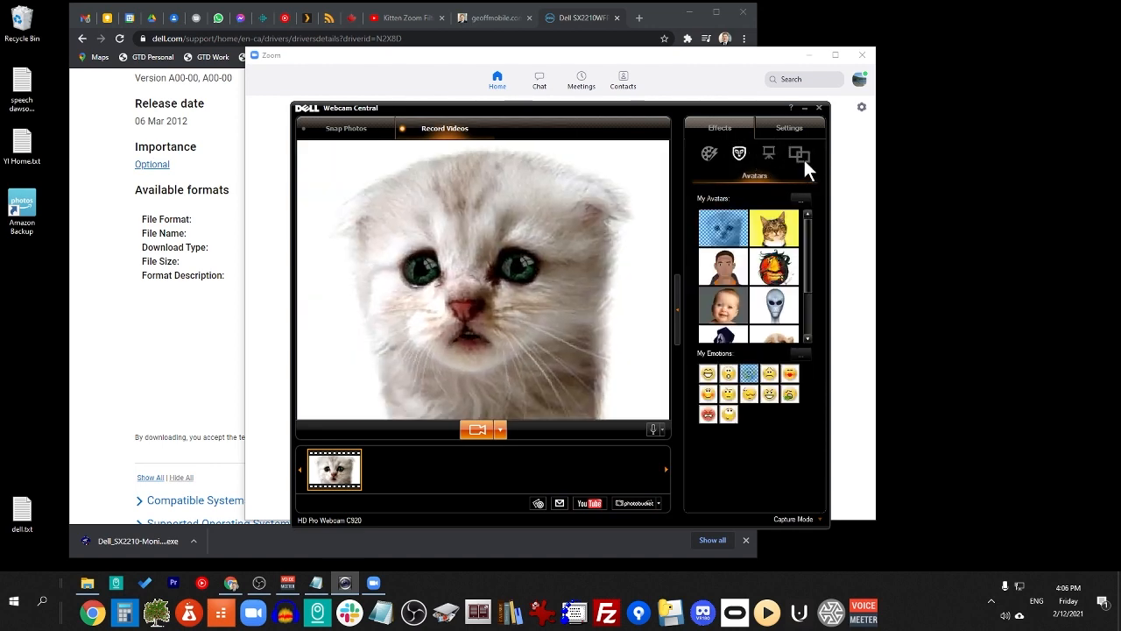
pyautogui.click(799, 155)
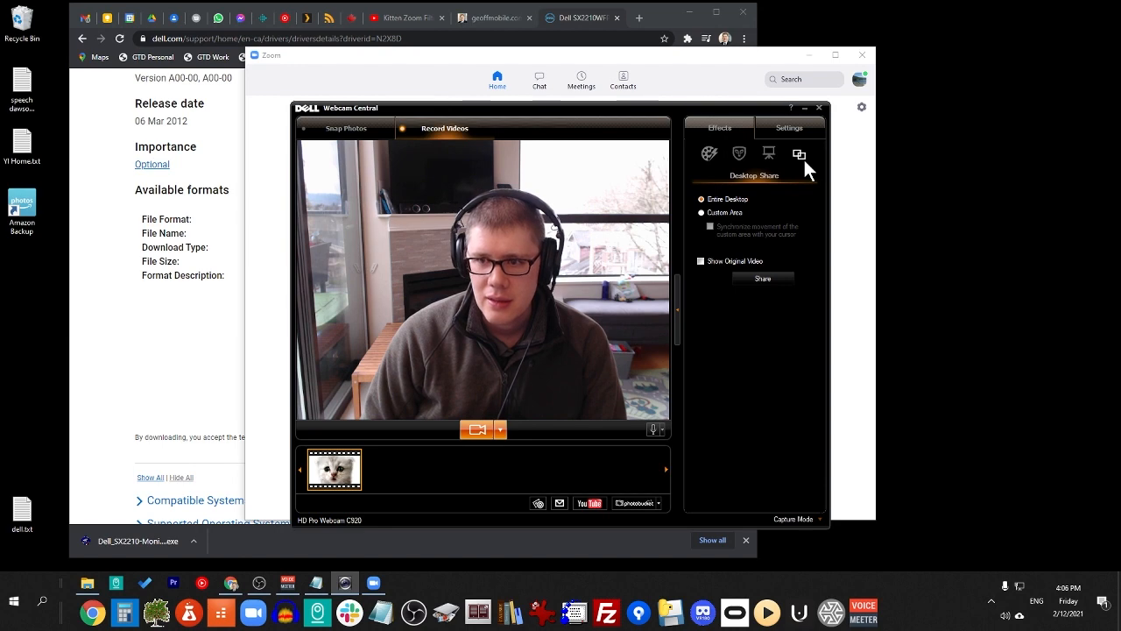
pyautogui.click(799, 154)
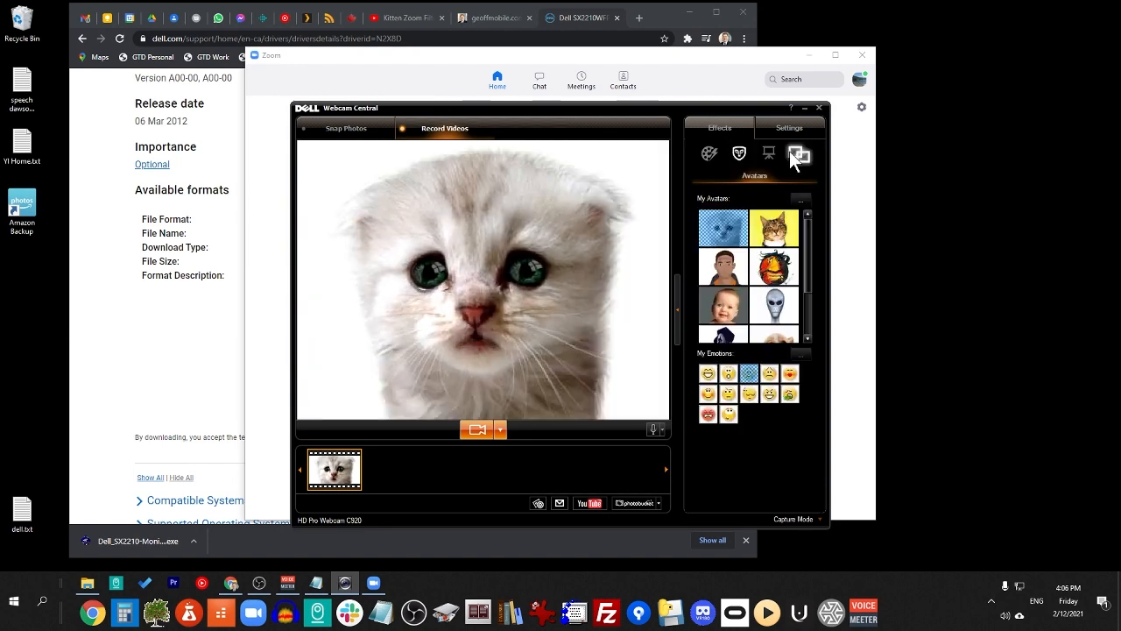